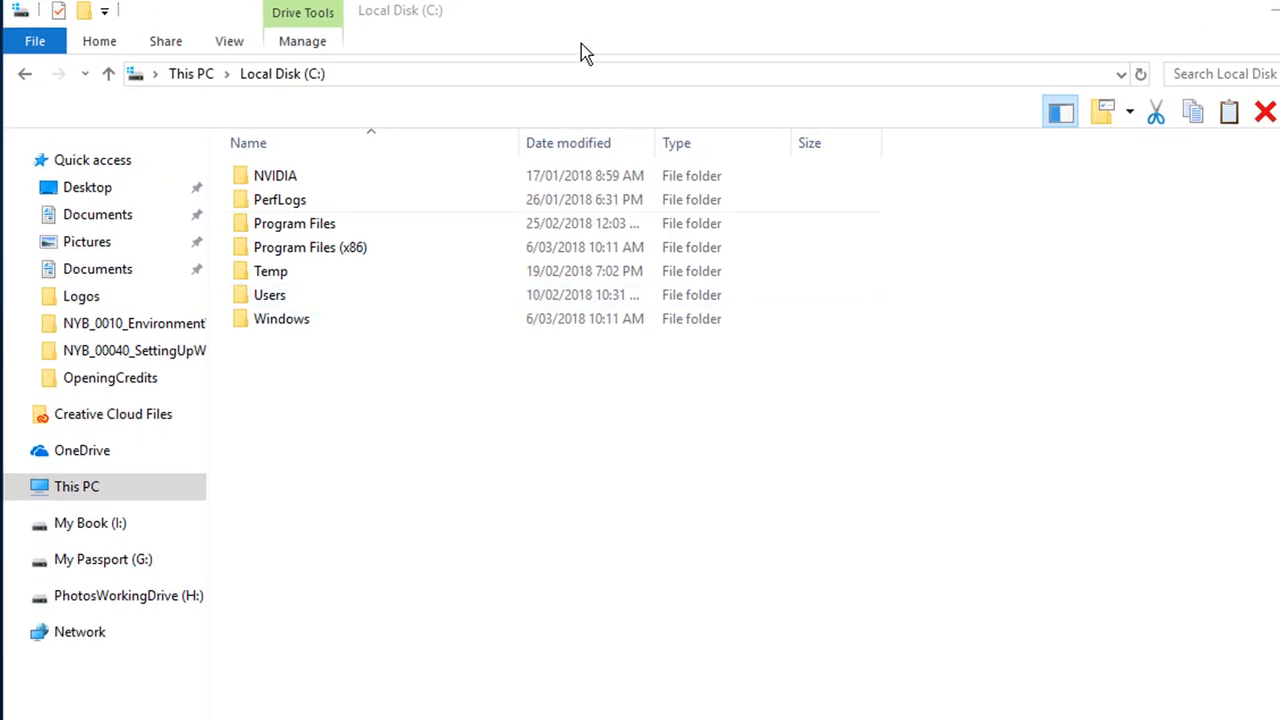
{"action": "mouse_move", "coordinate": [236, 50]}
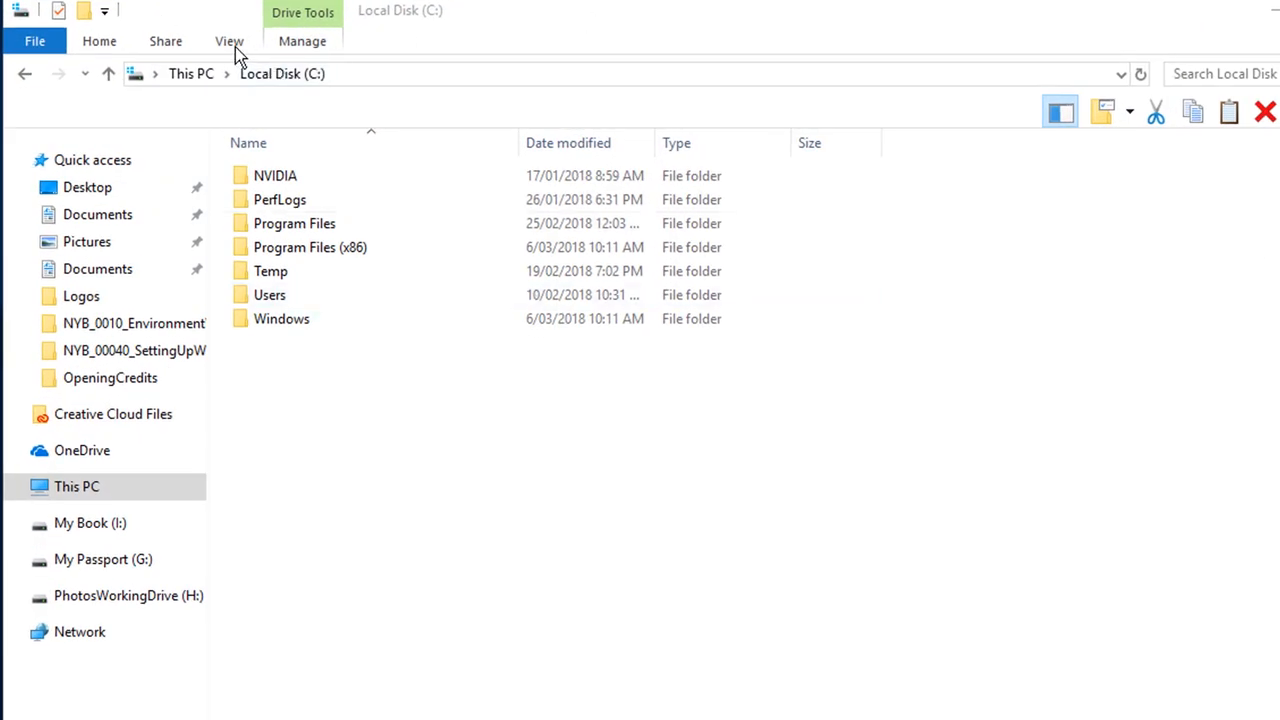
Show hidden items on the C drive, revealing ProgramData, and begin editing the address path.
{"action": "left_click", "coordinate": [228, 40]}
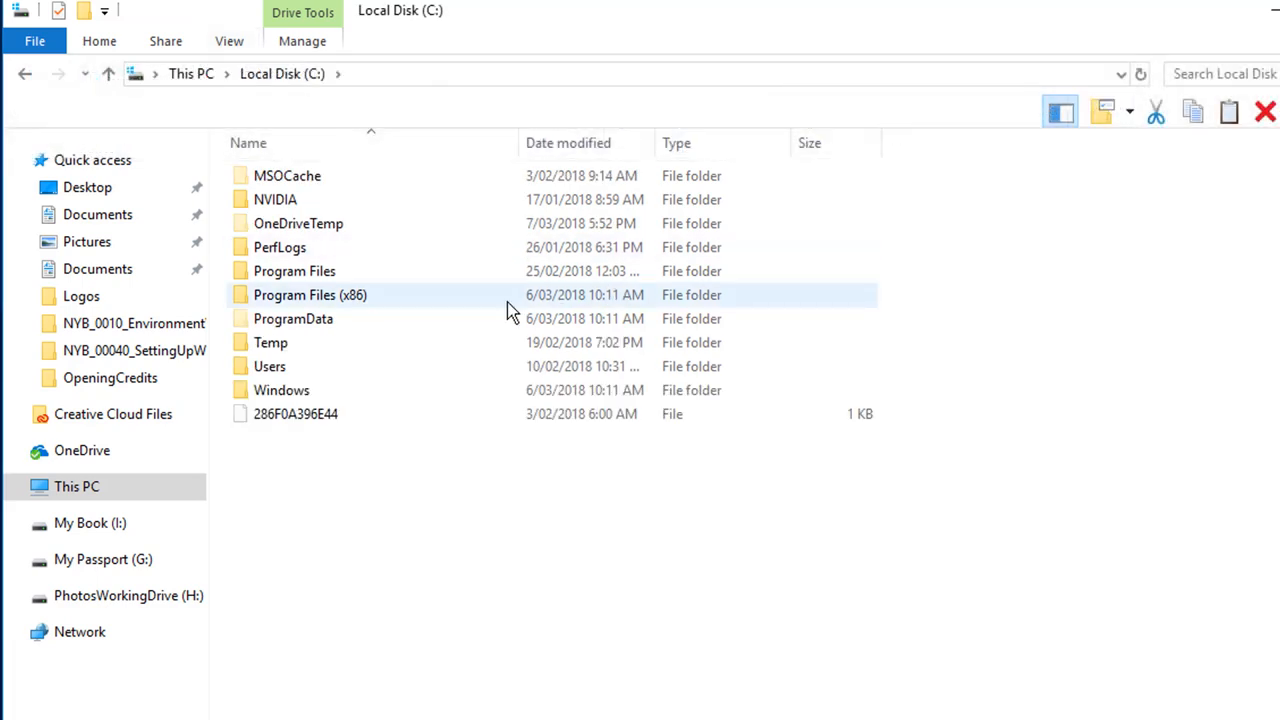
{"action": "left_click", "coordinate": [292, 318]}
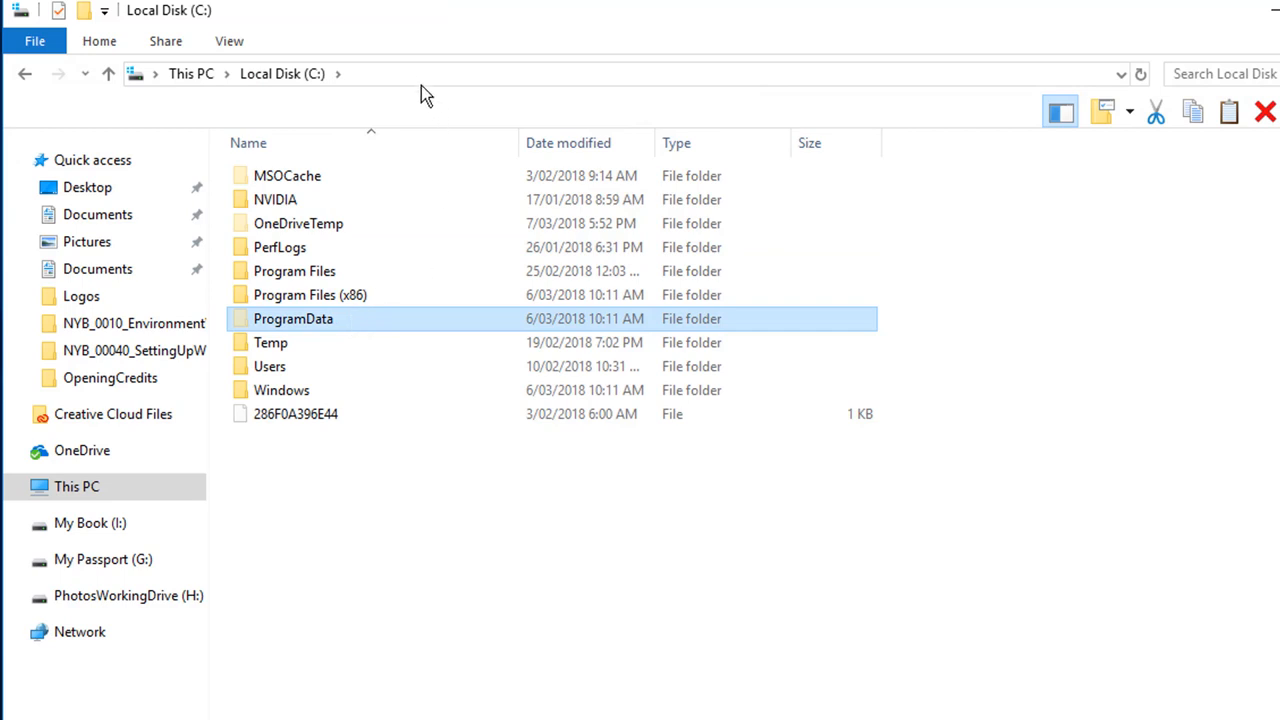
{"action": "left_click", "coordinate": [440, 74]}
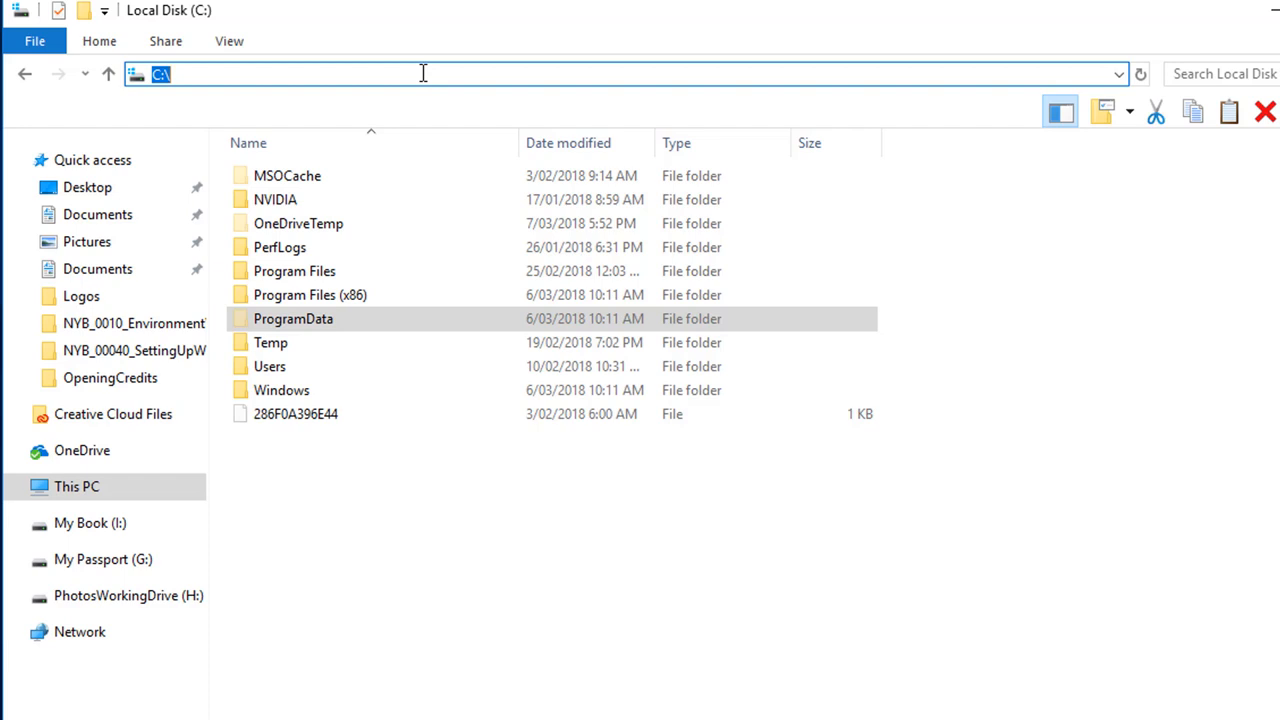
Navigate to the ProgramData folder using the %programdata% path.
{"action": "type", "text": "%programdata%"}
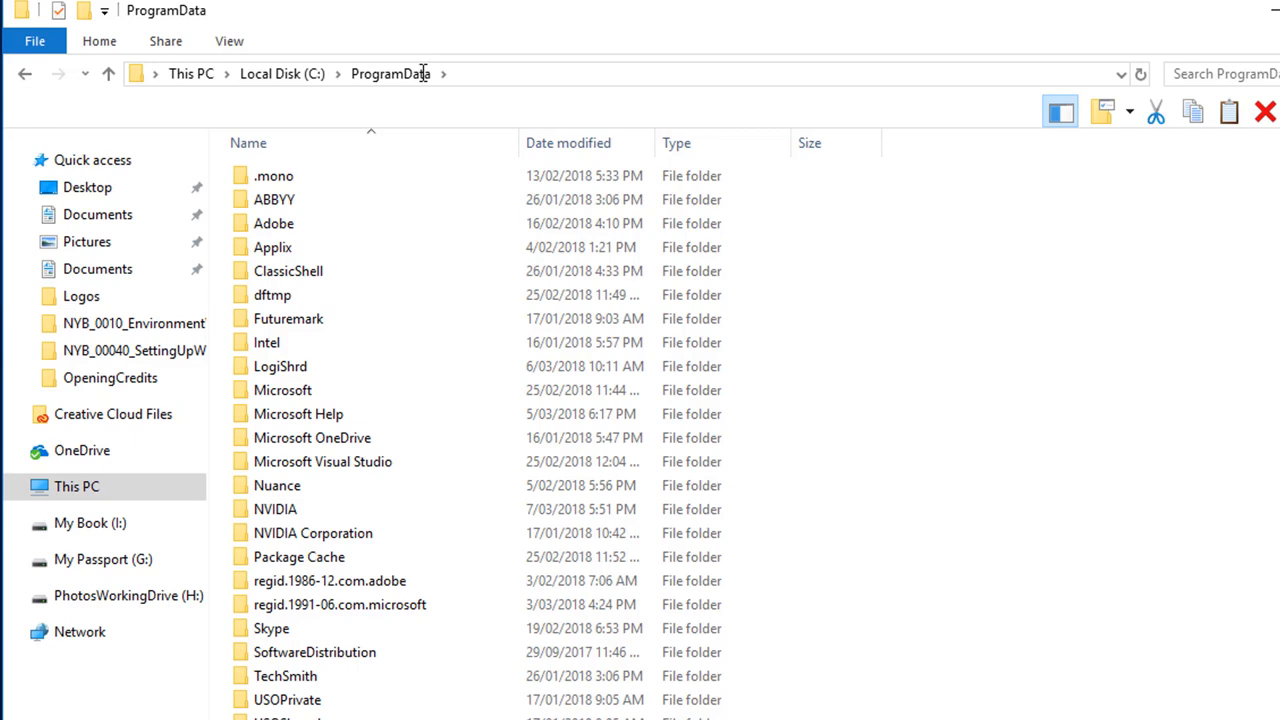
Return to the C drive root and go into the user's profile folder under Users.
{"action": "left_click", "coordinate": [956, 60]}
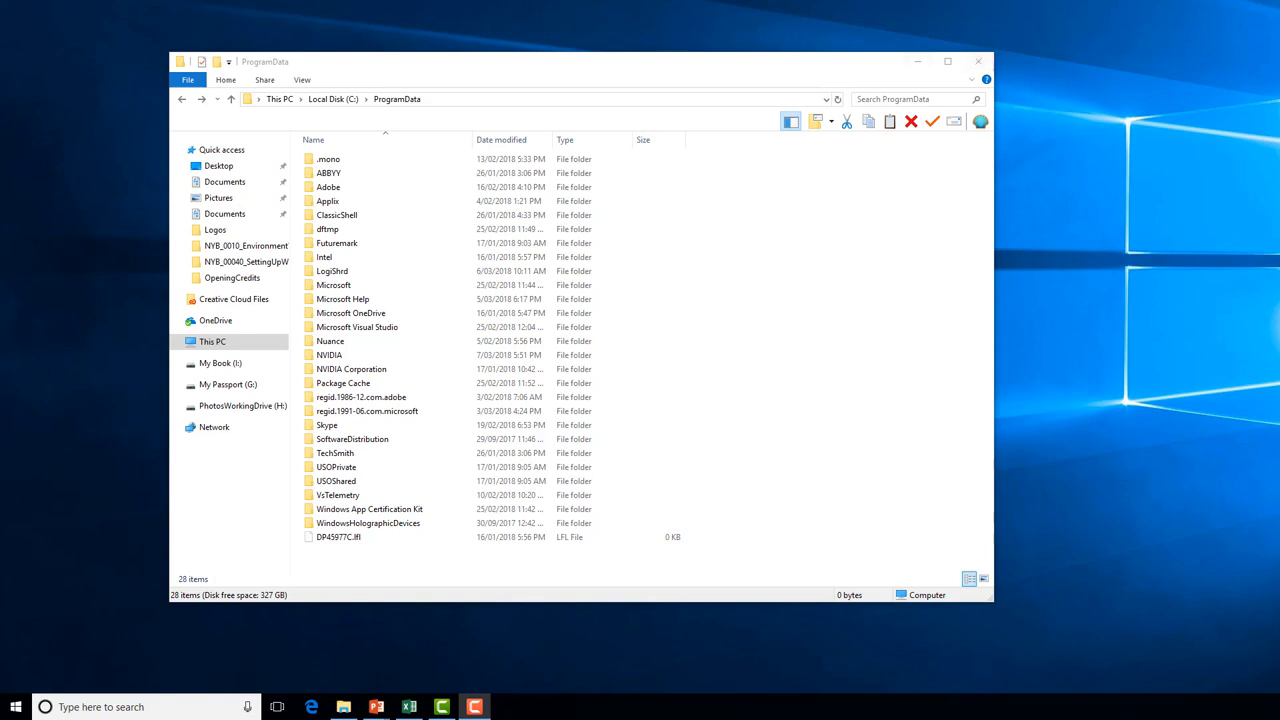
{"action": "left_click", "coordinate": [244, 100]}
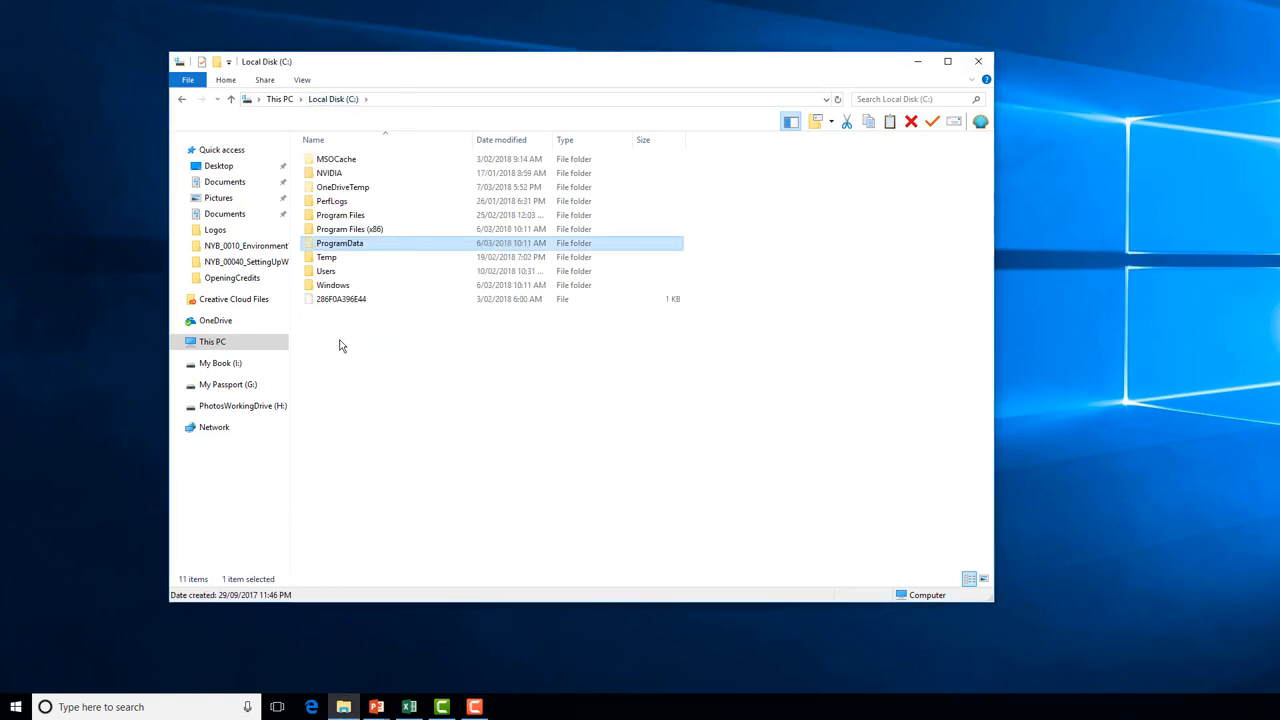
{"action": "left_click", "coordinate": [326, 272]}
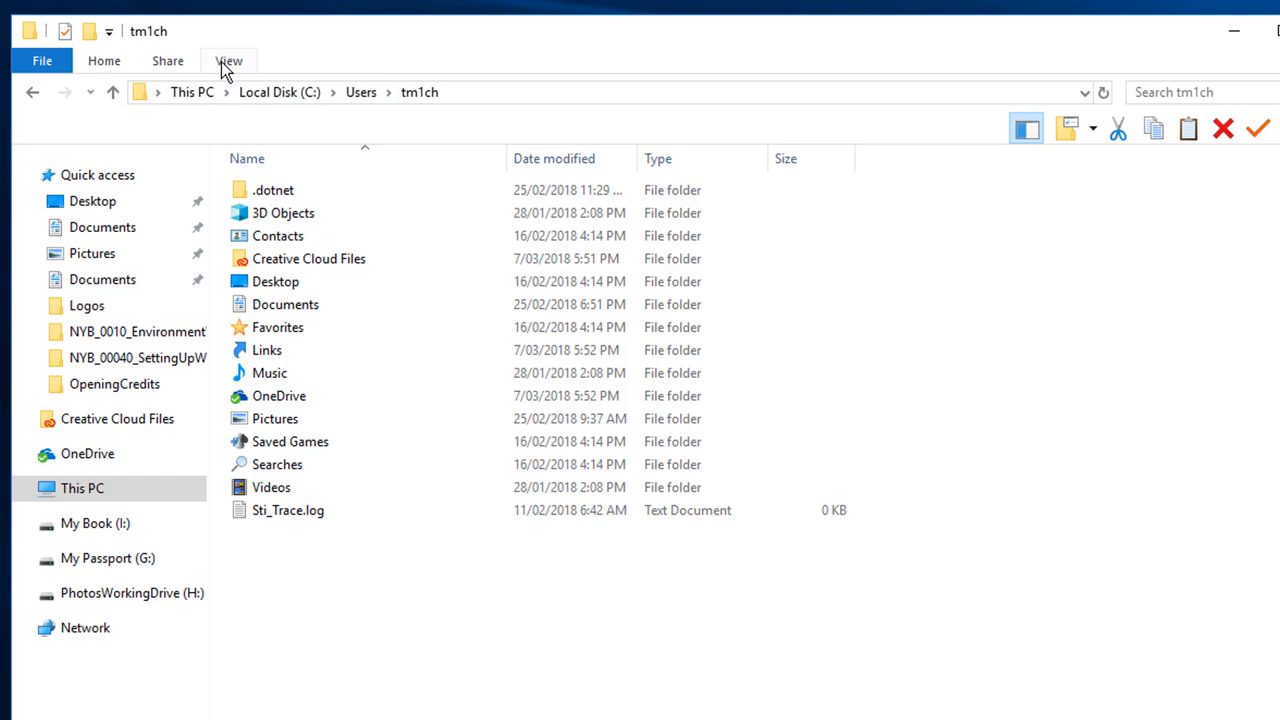
Show hidden items in the profile folder and enter the hidden AppData folder toward Roaming.
{"action": "left_click", "coordinate": [230, 60]}
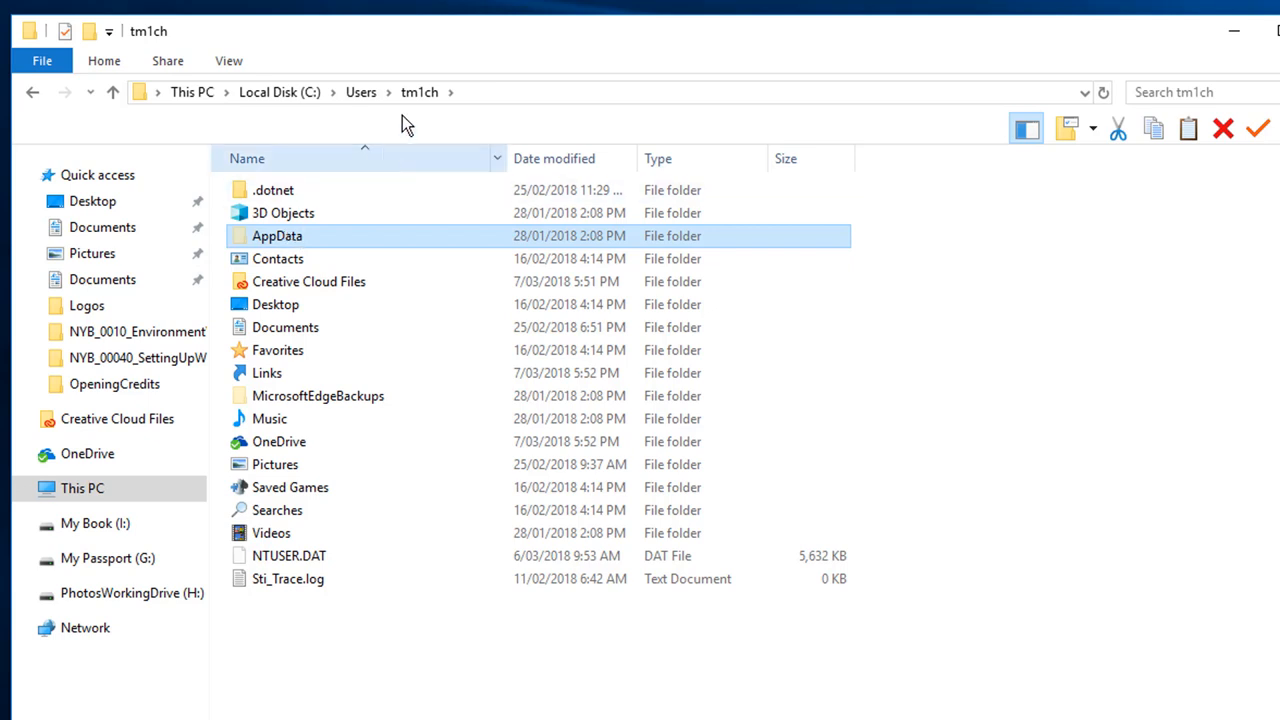
{"action": "mouse_move", "coordinate": [504, 104]}
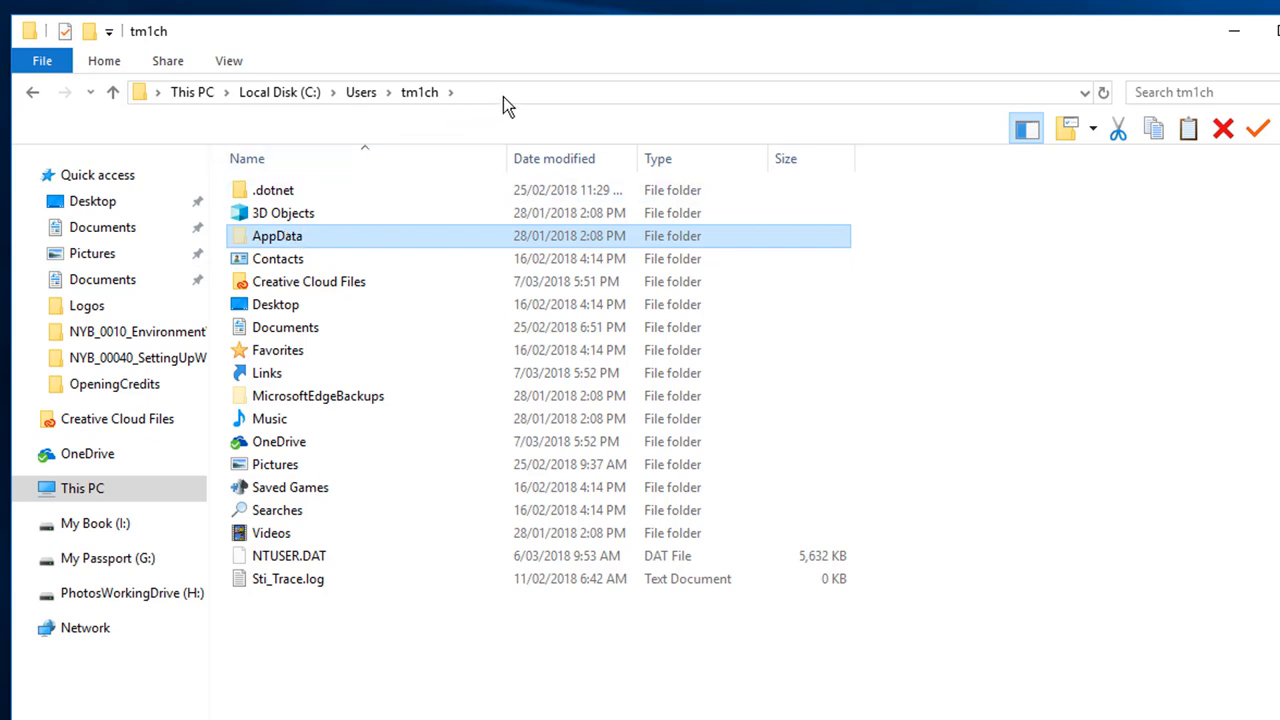
{"action": "left_click", "coordinate": [540, 92]}
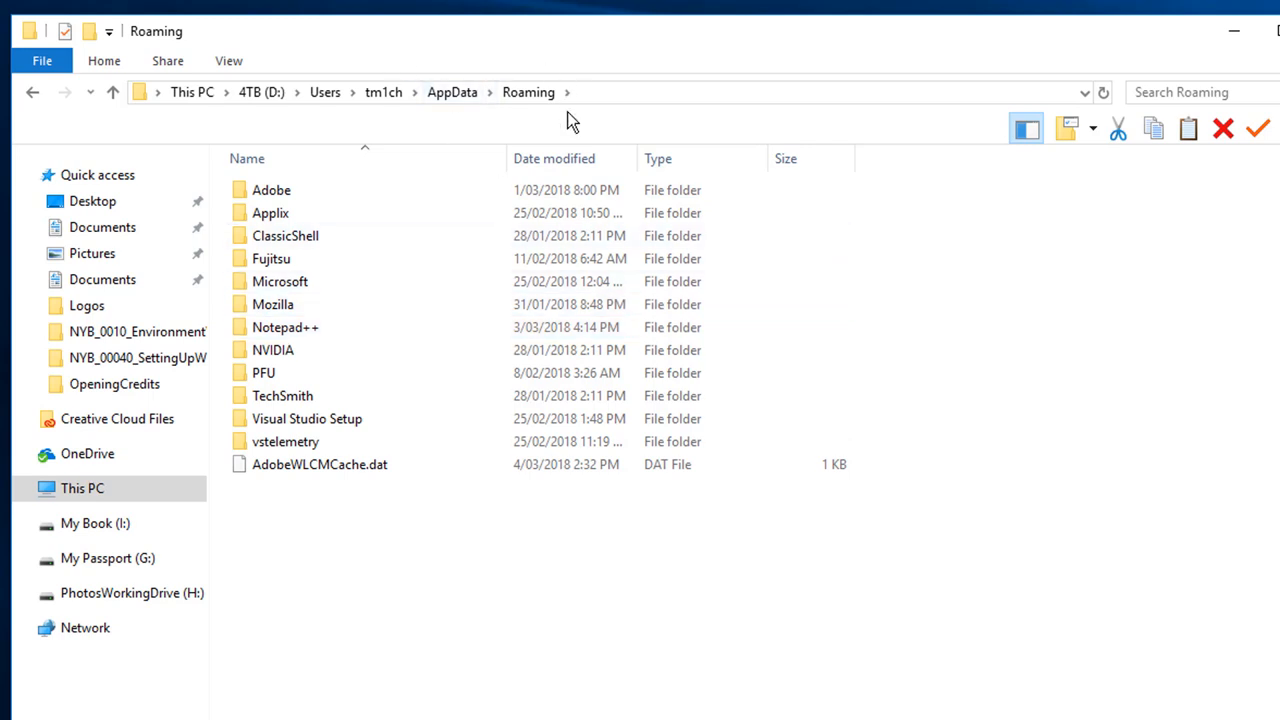
{"action": "mouse_move", "coordinate": [540, 112]}
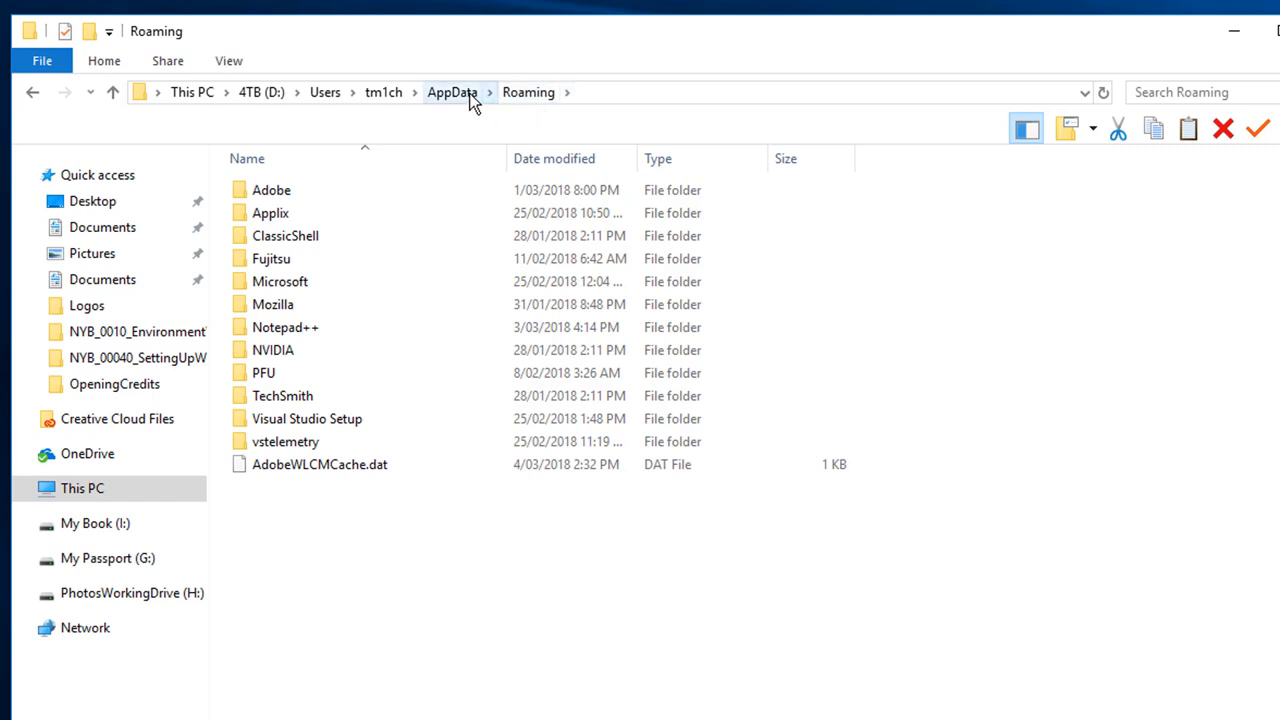
Go up to AppData and navigate to the Local folder using the %LocalAppData% path.
{"action": "left_click", "coordinate": [454, 92]}
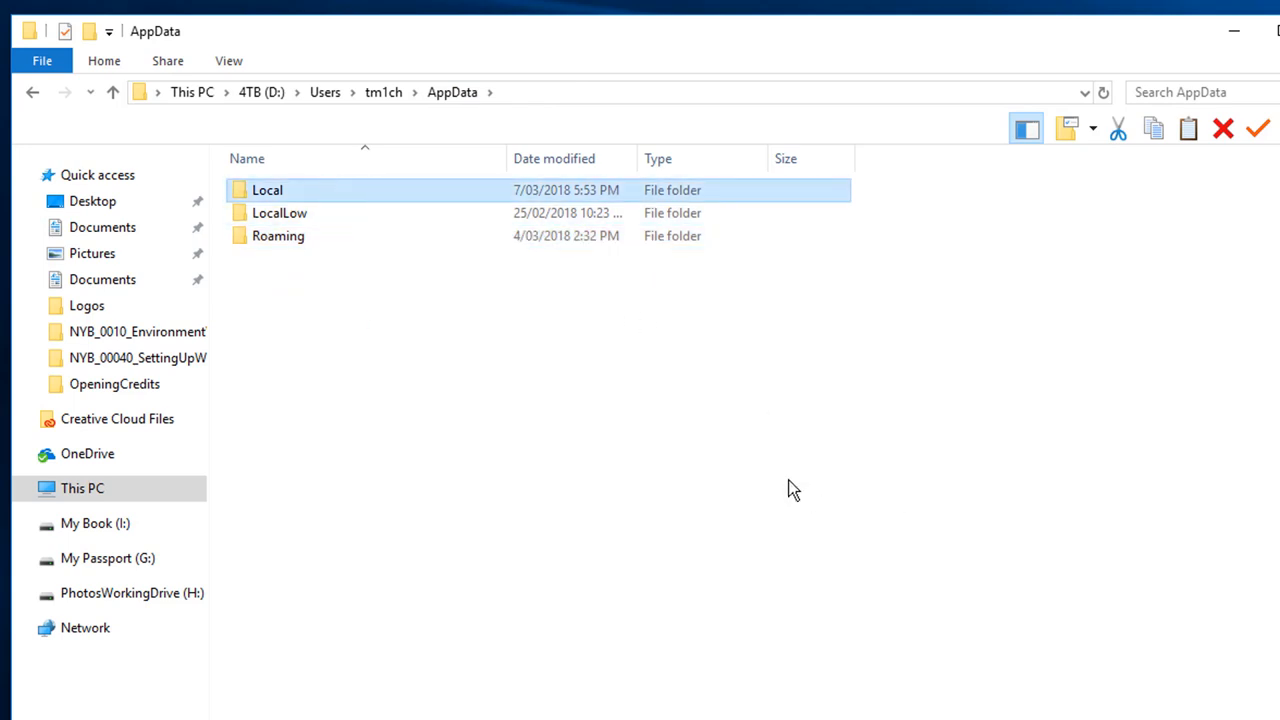
{"action": "mouse_move", "coordinate": [520, 204]}
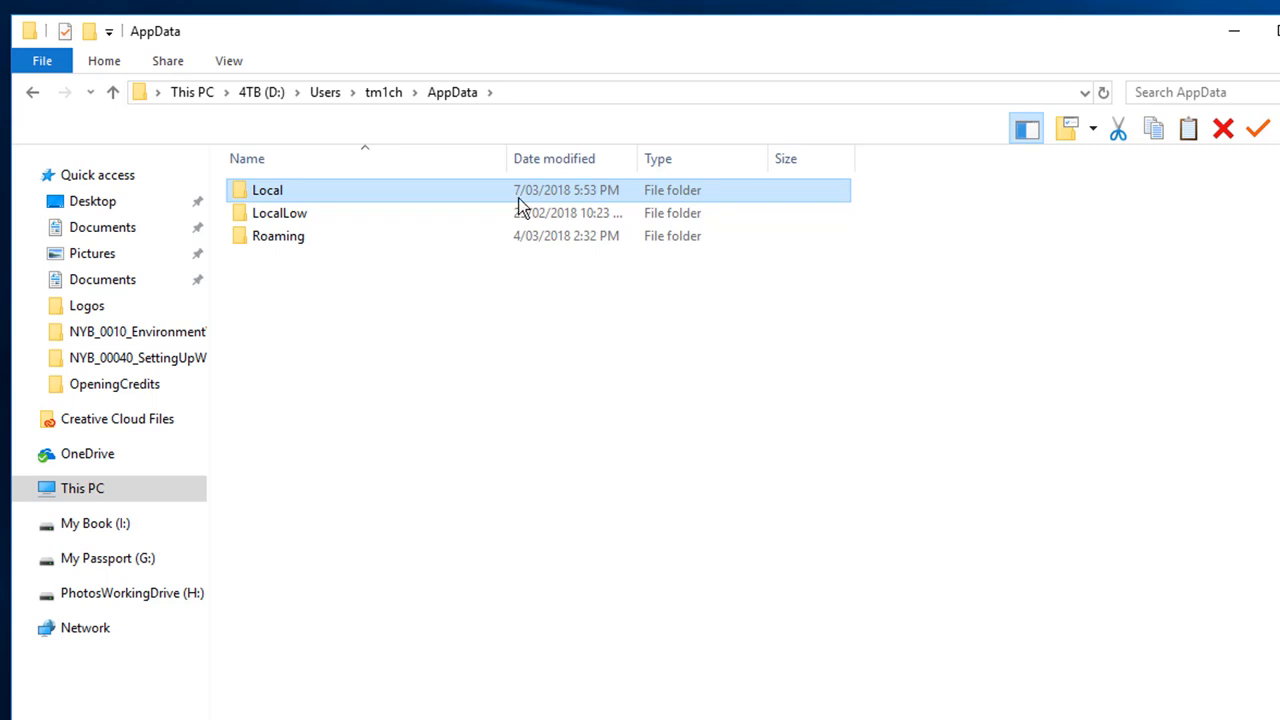
{"action": "mouse_move", "coordinate": [604, 104]}
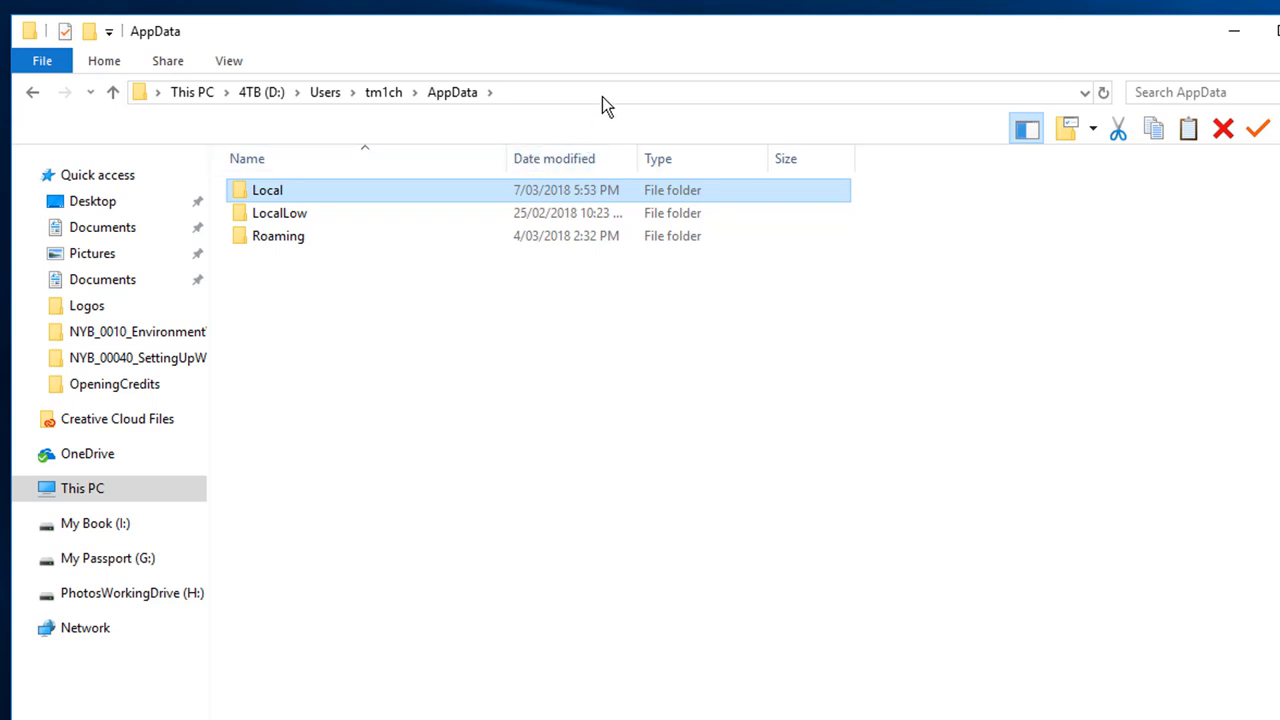
{"action": "left_click", "coordinate": [600, 92]}
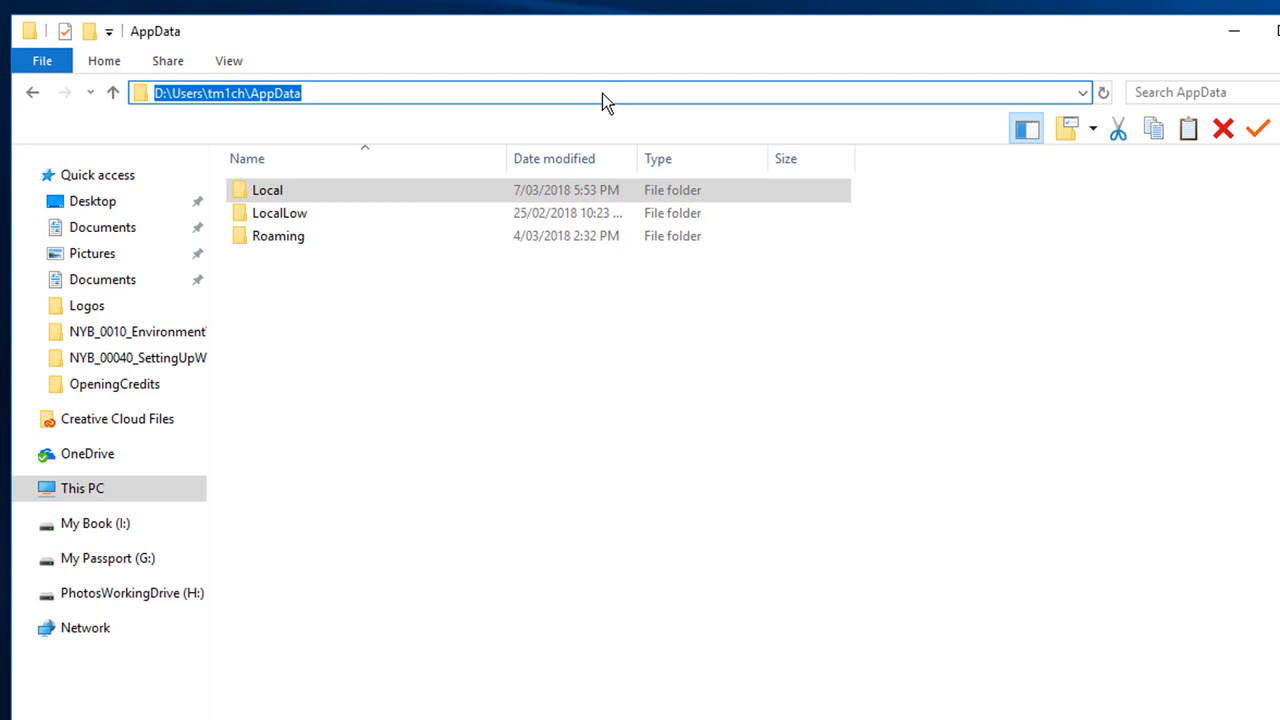
{"action": "type", "text": "%LocalAppData%"}
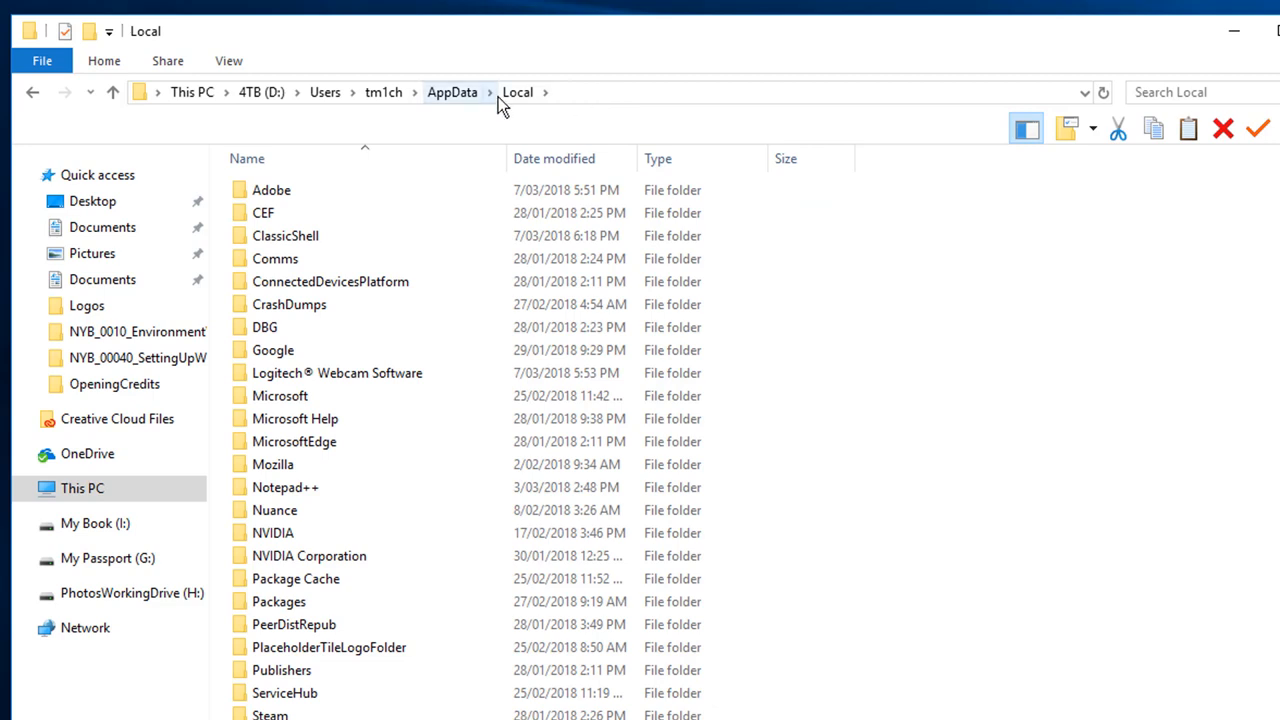
Return to the AppData folder listing Local, LocalLow and Roaming.
{"action": "left_click", "coordinate": [452, 92]}
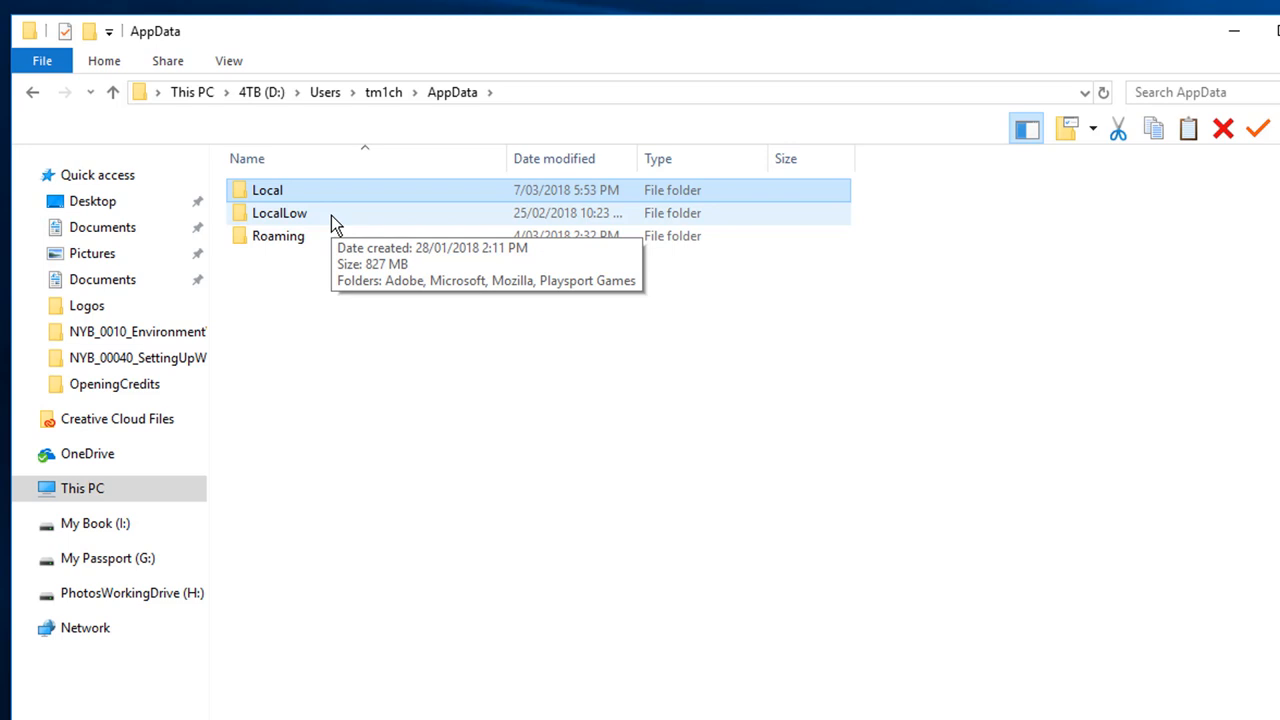
{"action": "mouse_move", "coordinate": [336, 224]}
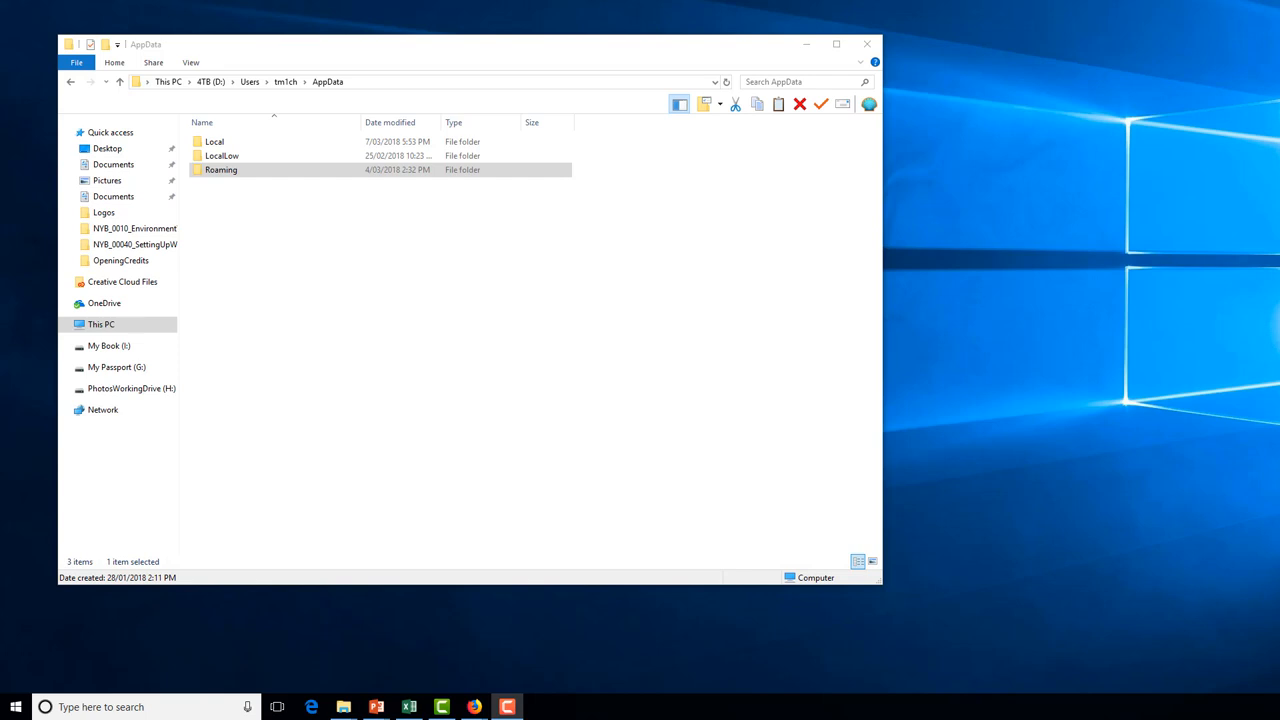
{"action": "mouse_move", "coordinate": [616, 660]}
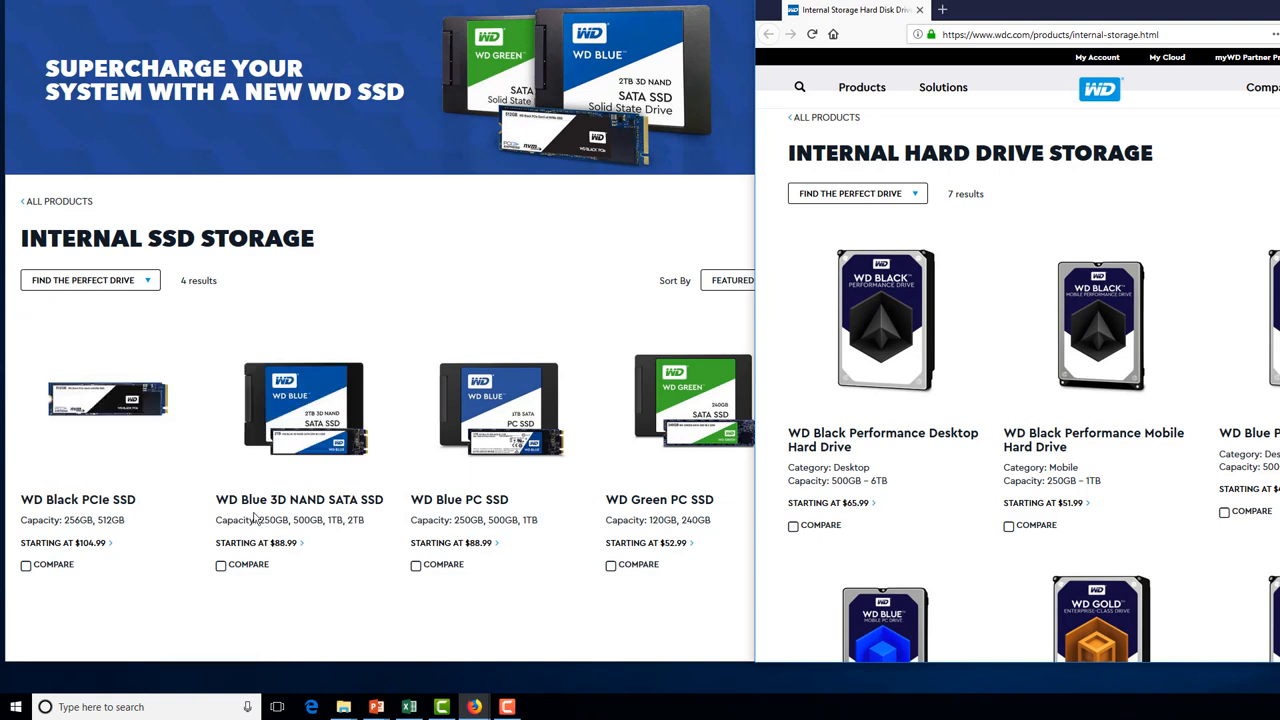
{"action": "mouse_move", "coordinate": [288, 520]}
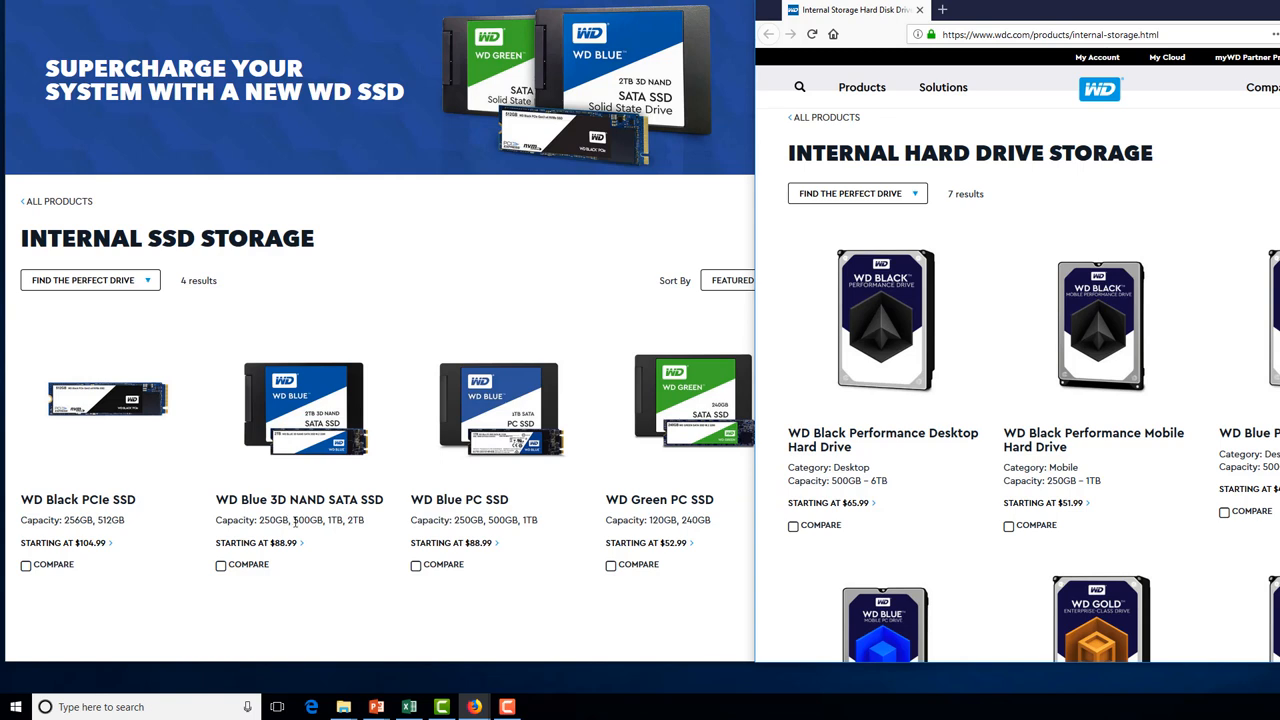
{"action": "mouse_move", "coordinate": [344, 544]}
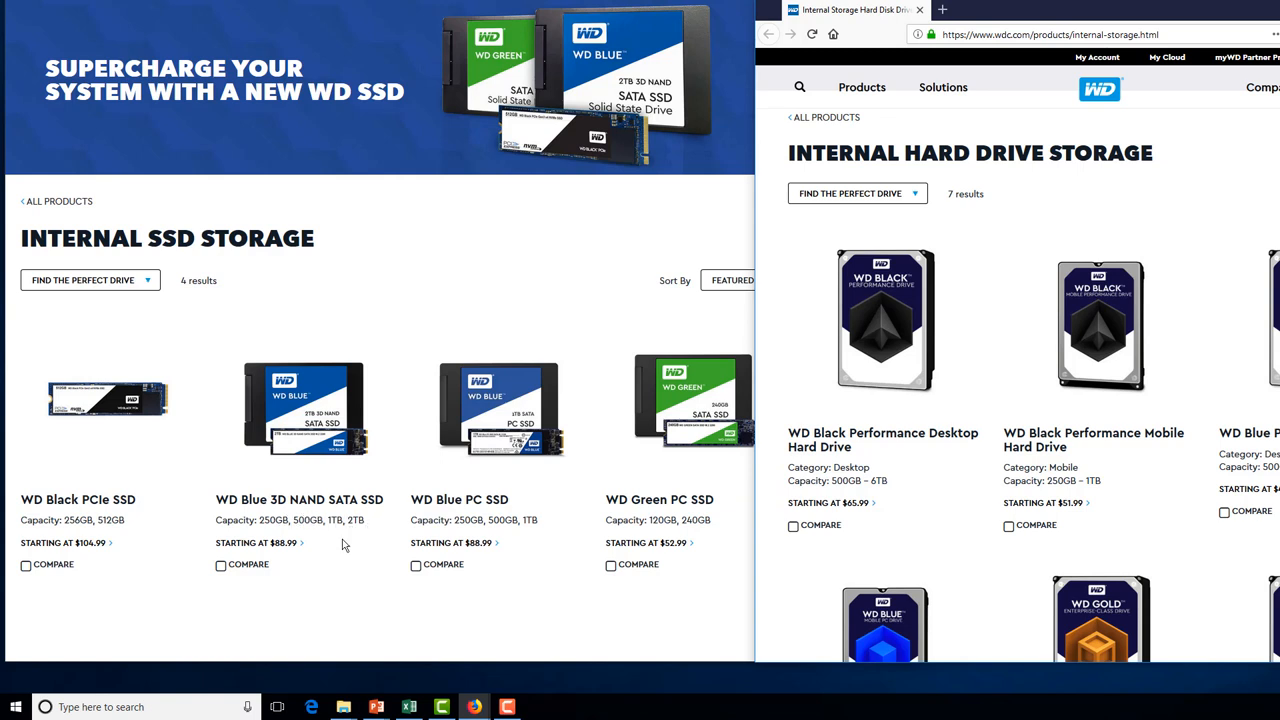
{"action": "mouse_move", "coordinate": [318, 544]}
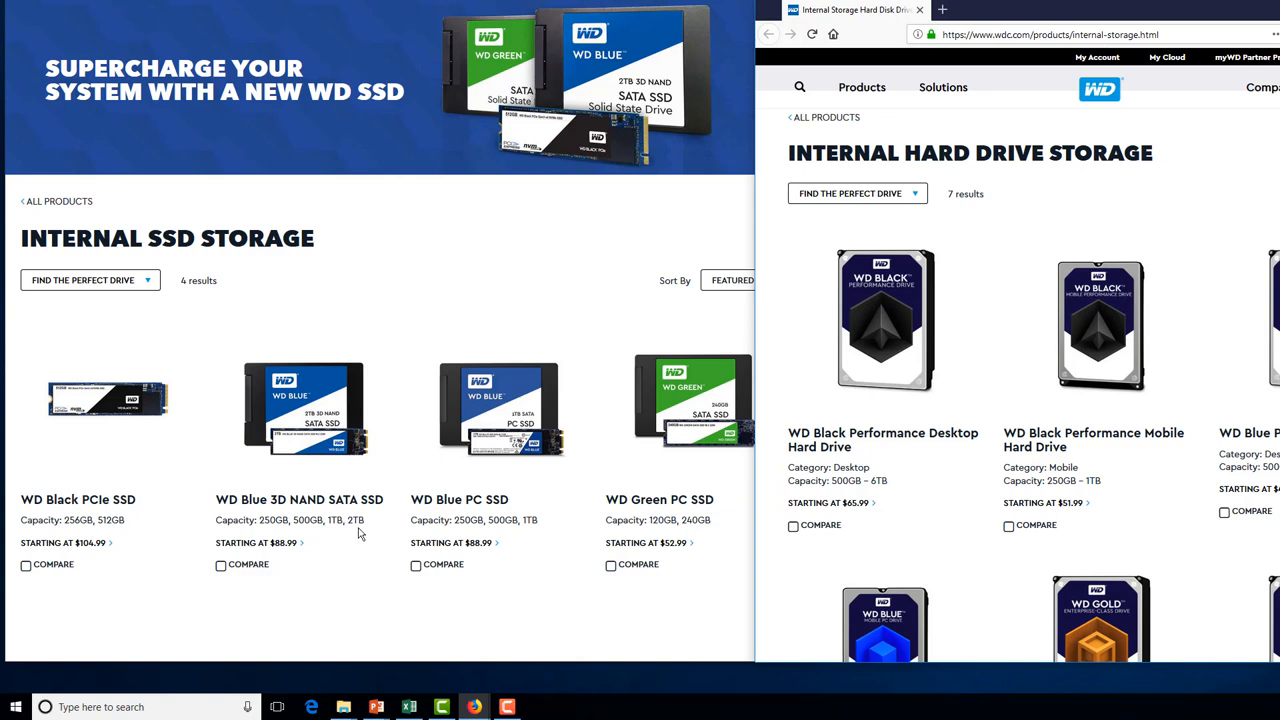
{"action": "mouse_move", "coordinate": [966, 342]}
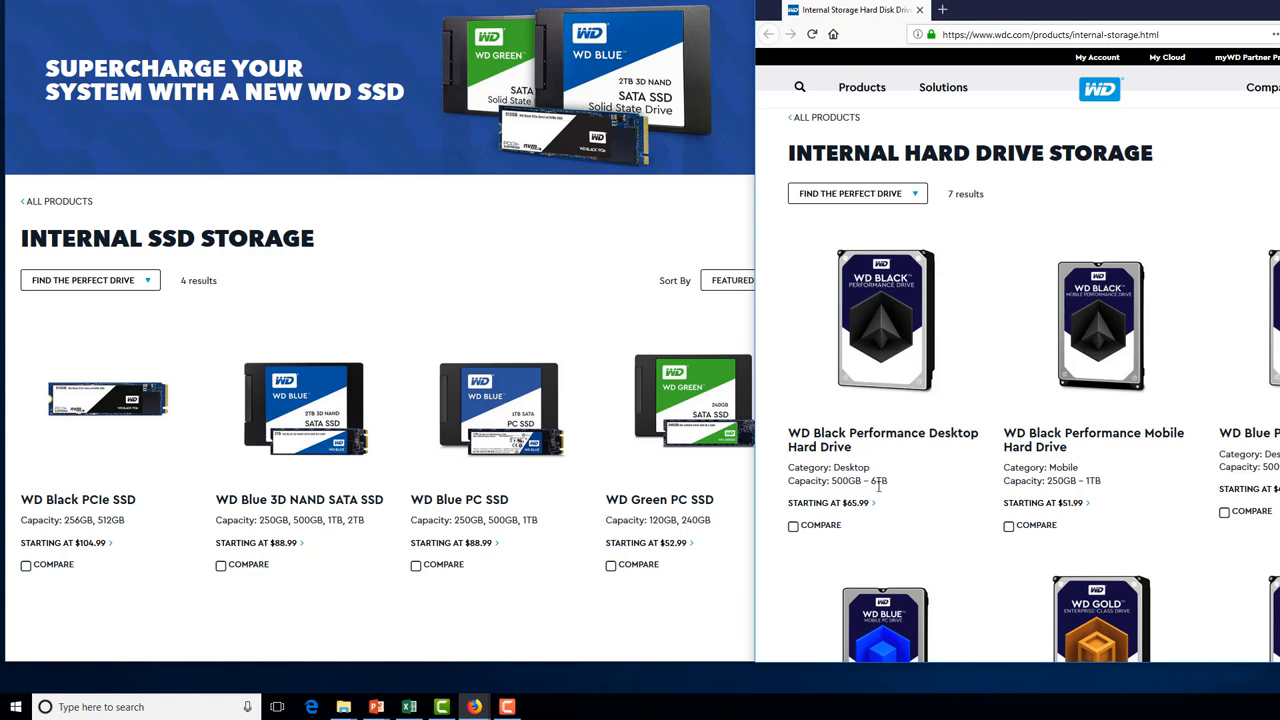
{"action": "mouse_move", "coordinate": [872, 504]}
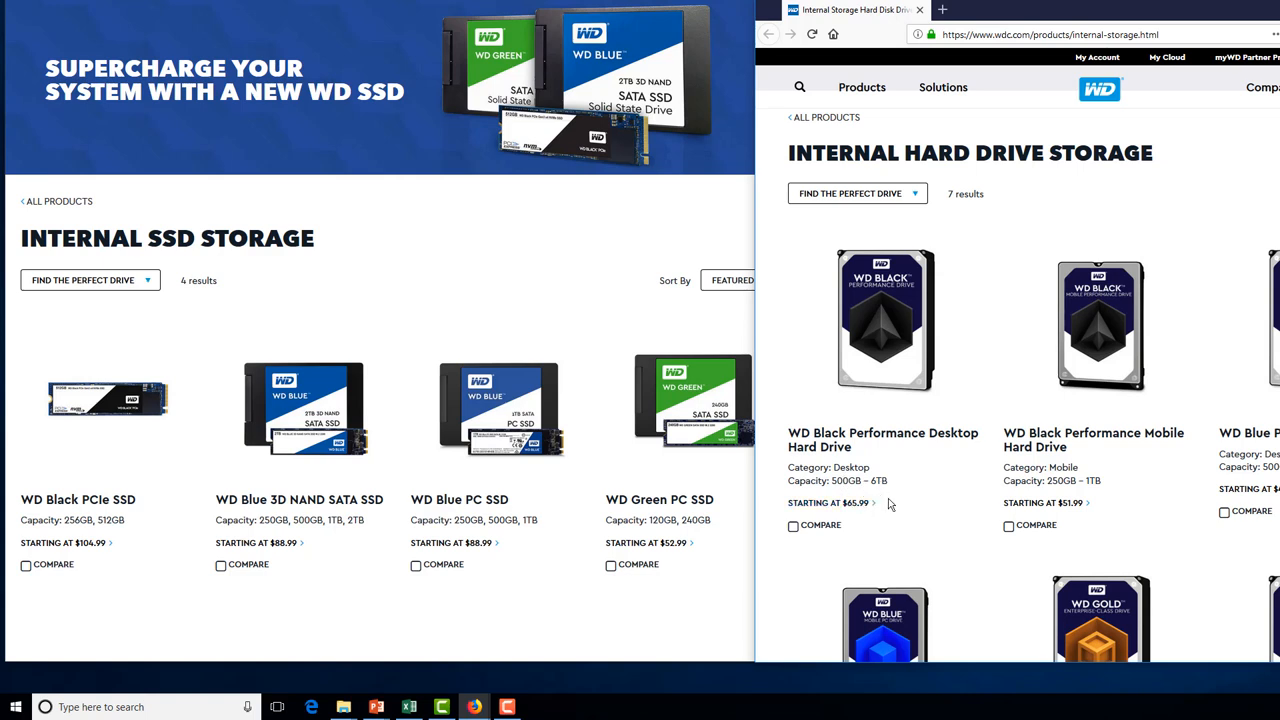
{"action": "mouse_move", "coordinate": [852, 496]}
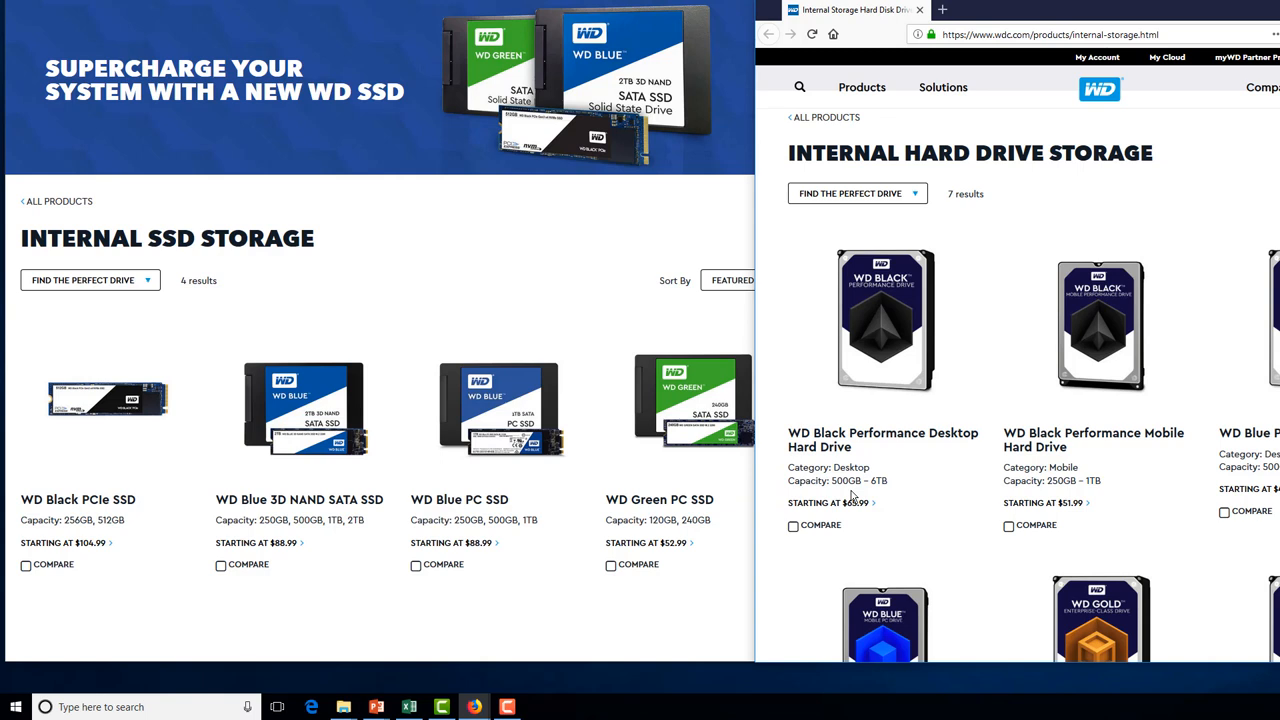
{"action": "mouse_move", "coordinate": [852, 496]}
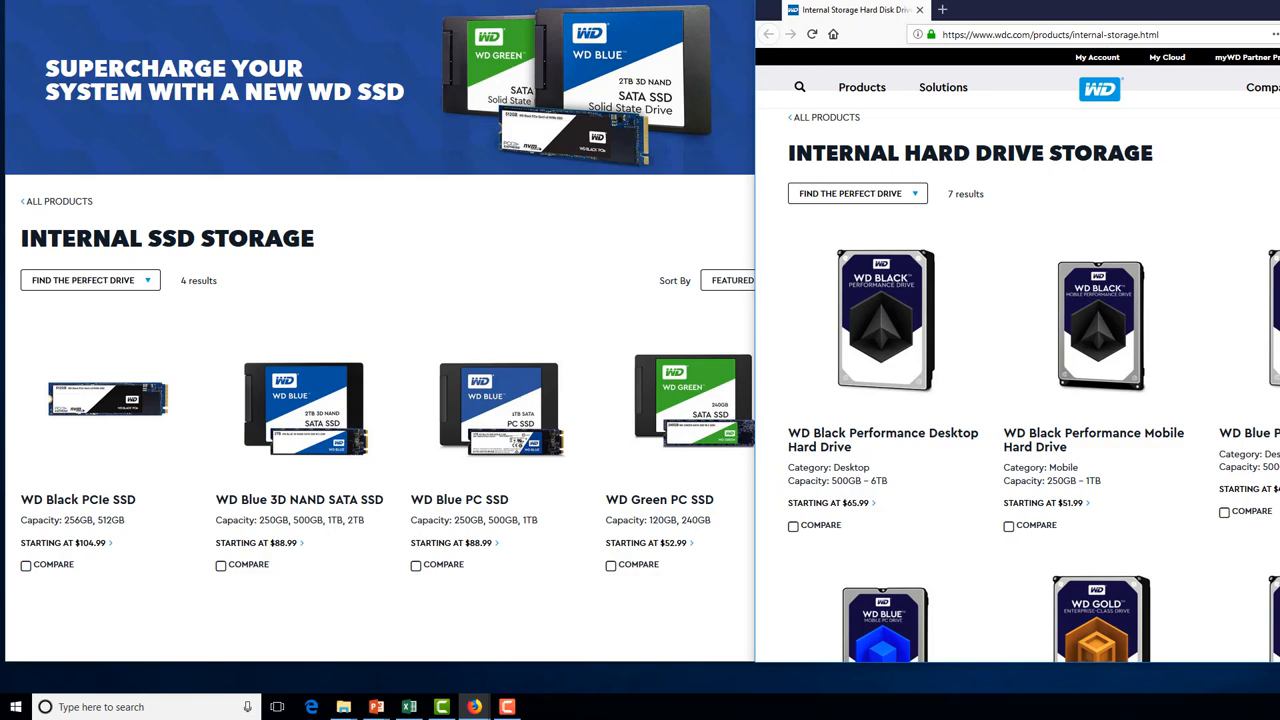
Browse the Western Digital internal storage listings before returning to File Explorer.
{"action": "left_click", "coordinate": [344, 706]}
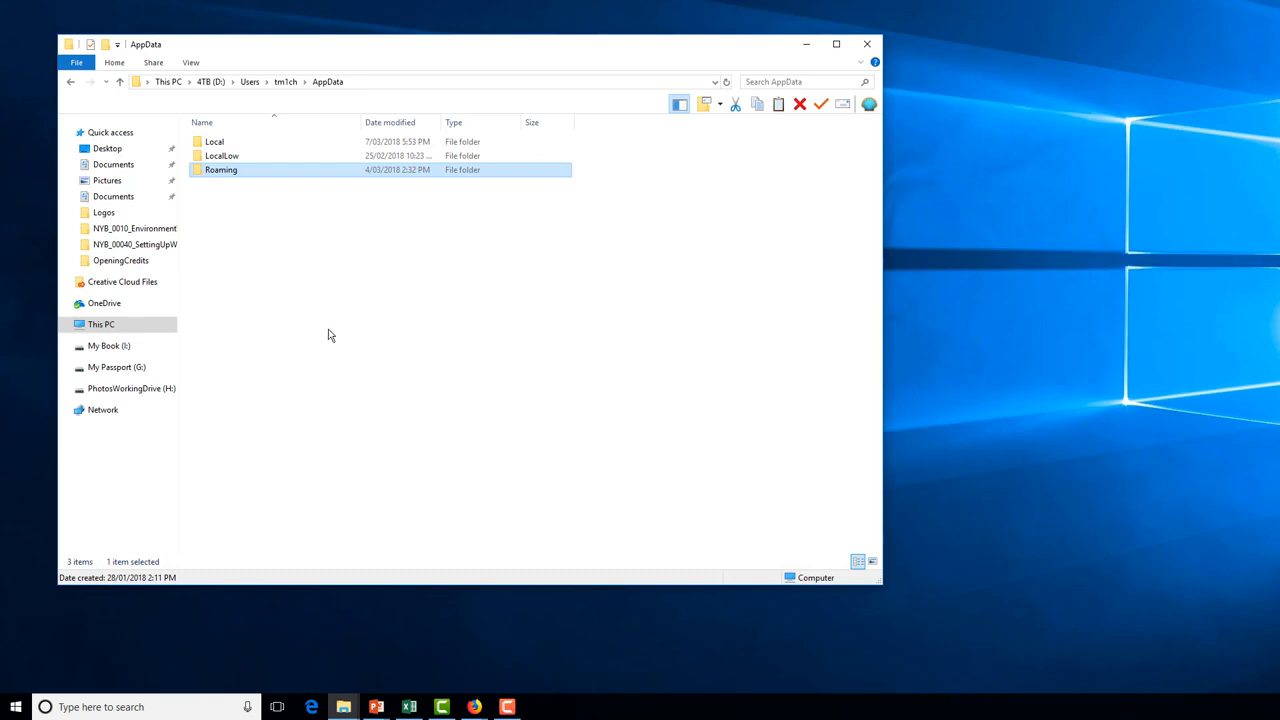
{"action": "mouse_move", "coordinate": [228, 176]}
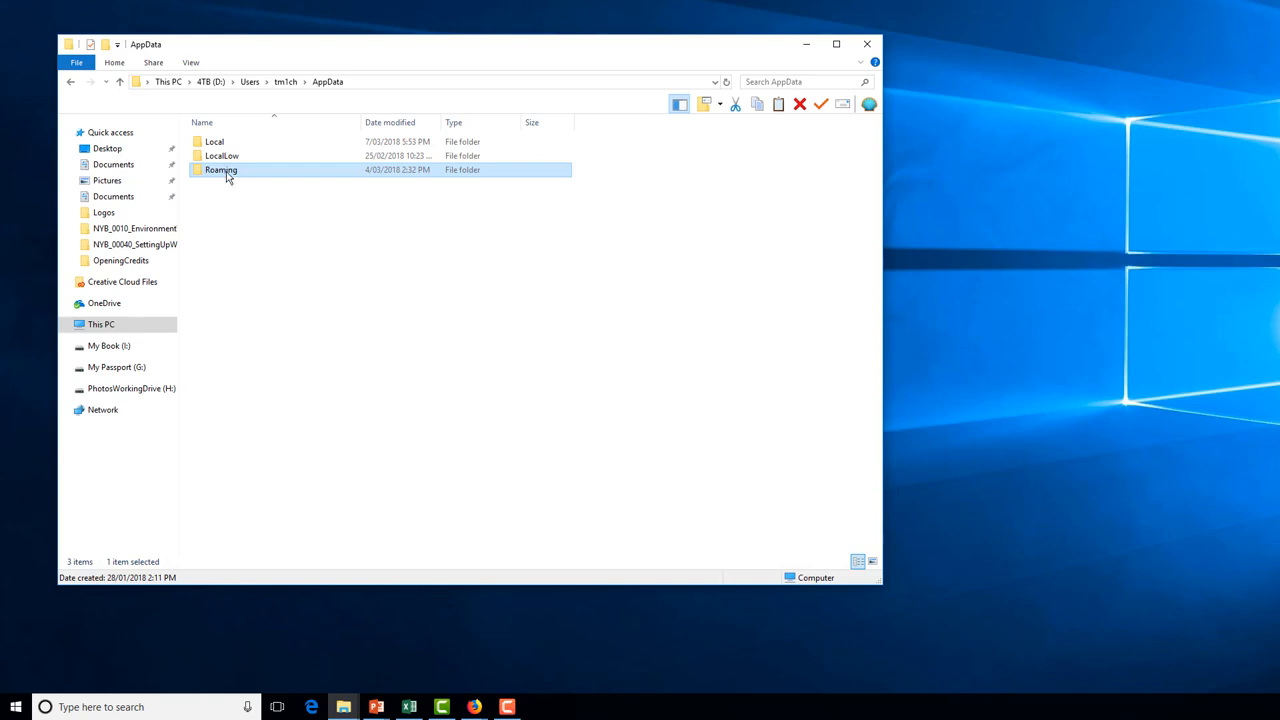
{"action": "right_click", "coordinate": [224, 168]}
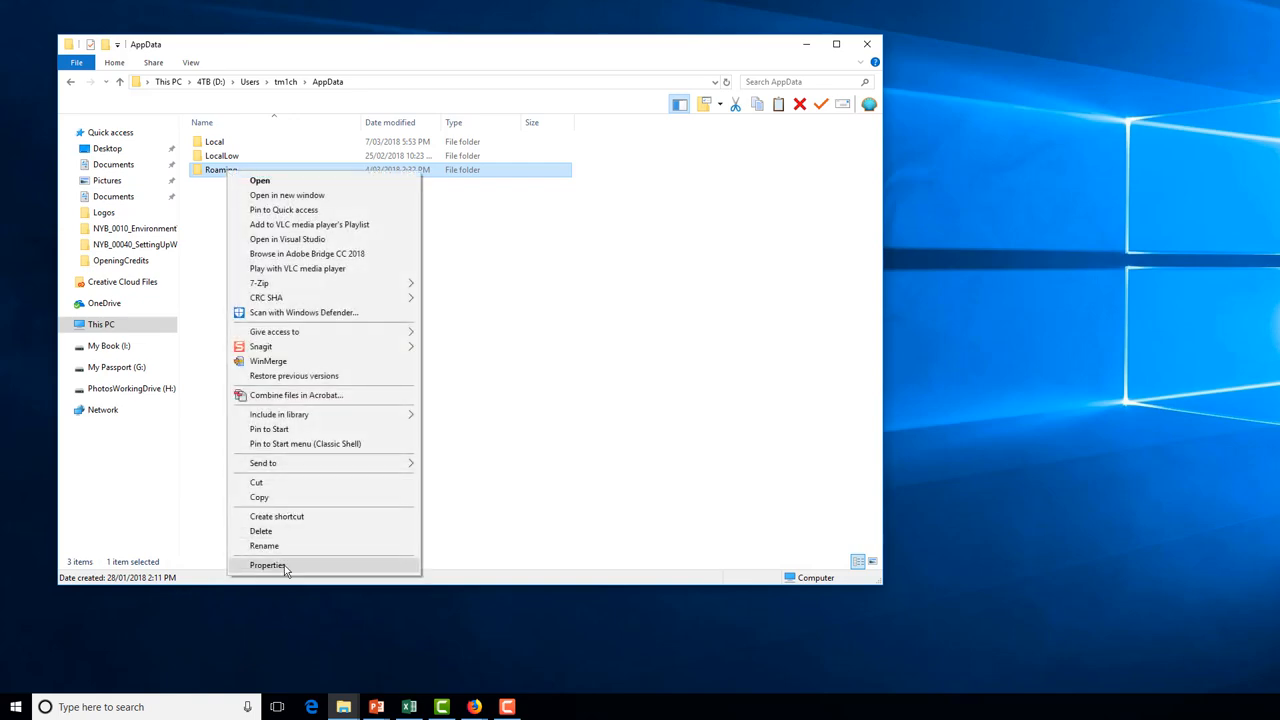
{"action": "left_click", "coordinate": [266, 564]}
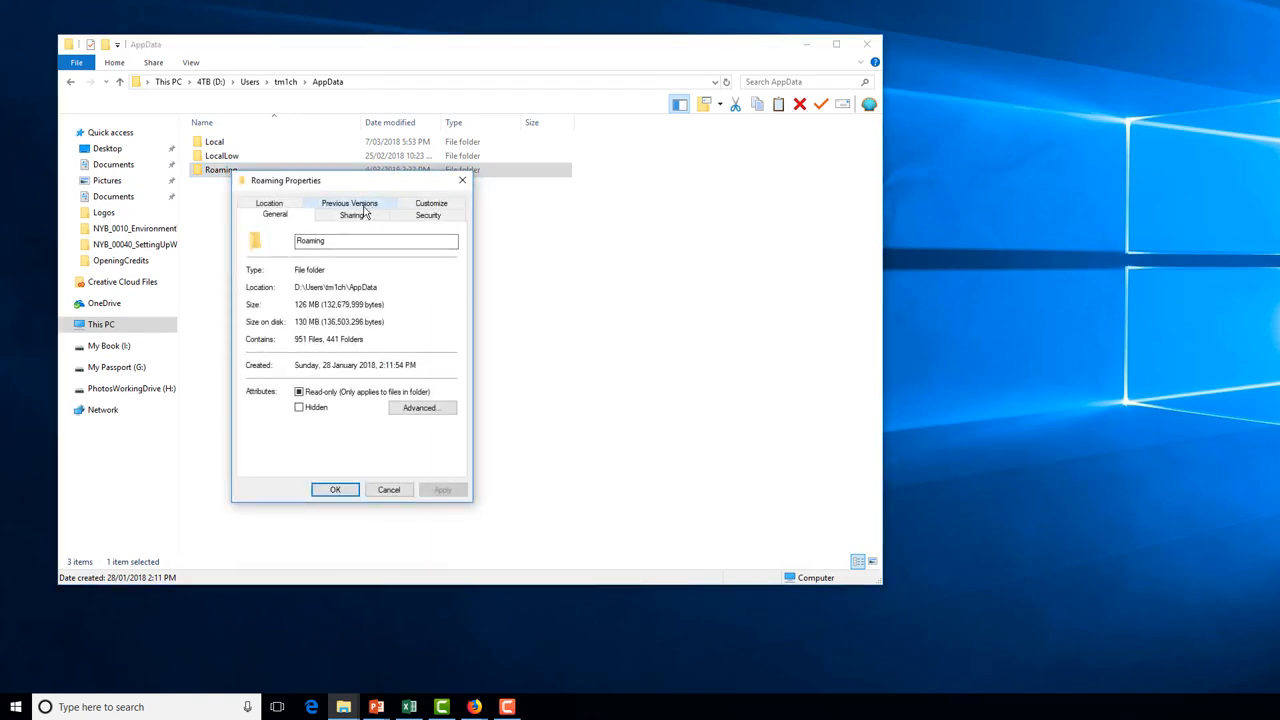
{"action": "left_click", "coordinate": [268, 204]}
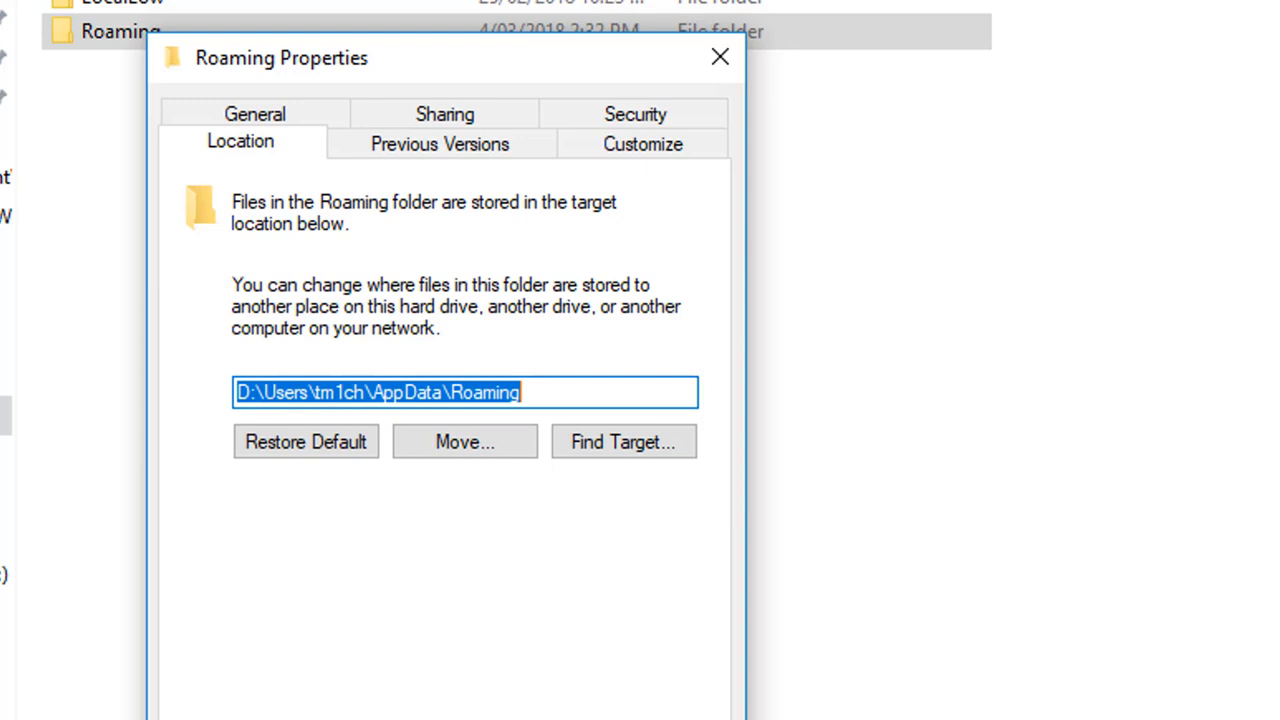
{"action": "left_click", "coordinate": [712, 56]}
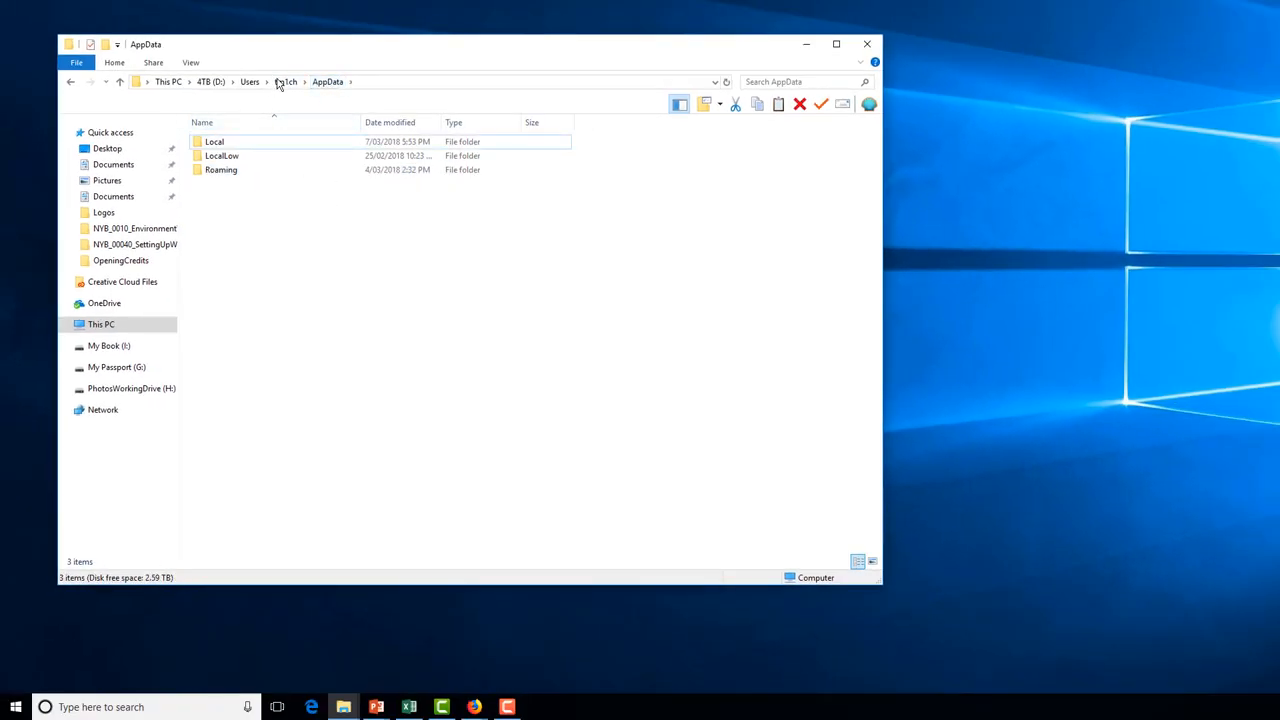
{"action": "right_click", "coordinate": [220, 156]}
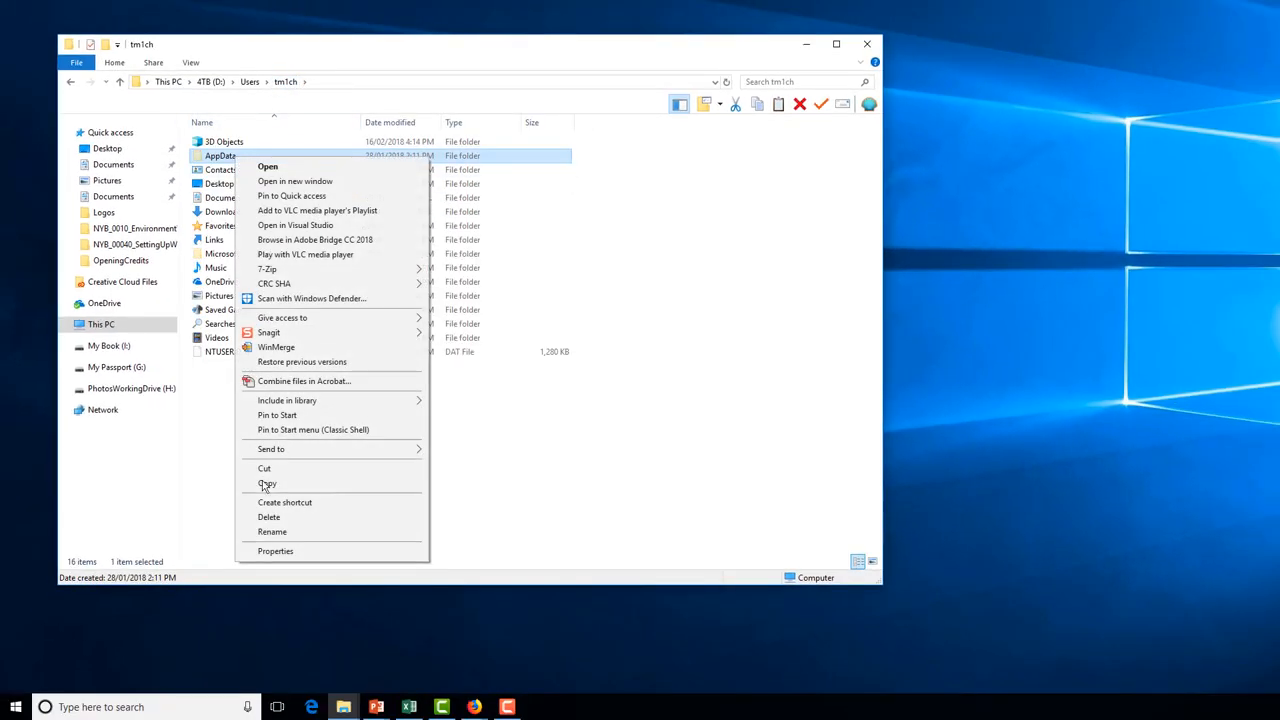
{"action": "left_click", "coordinate": [276, 552]}
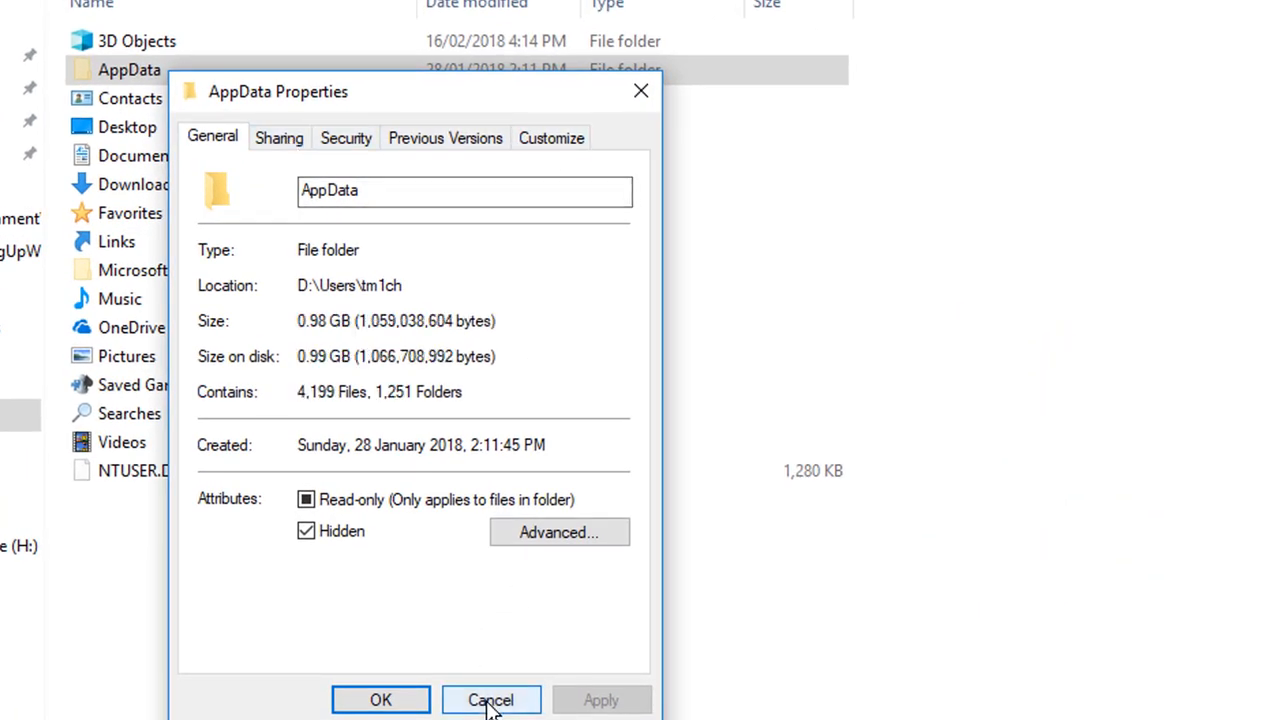
{"action": "left_click", "coordinate": [492, 700]}
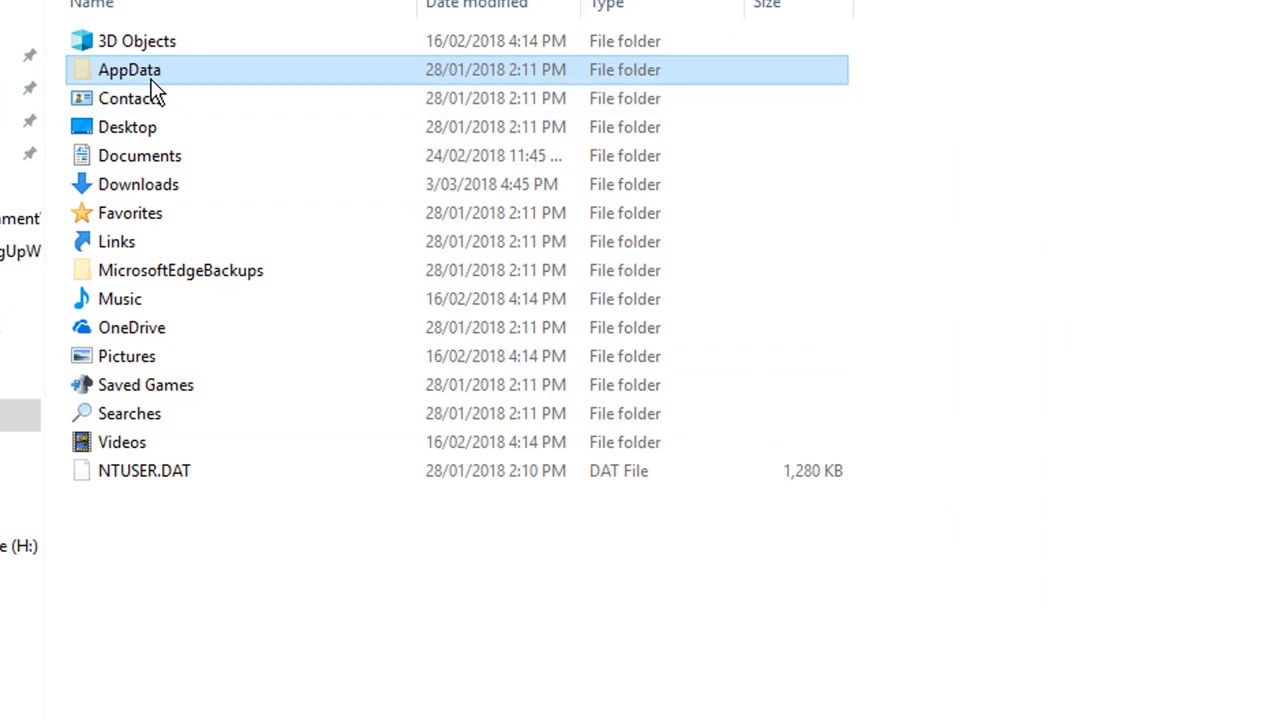
{"action": "double_click", "coordinate": [128, 68]}
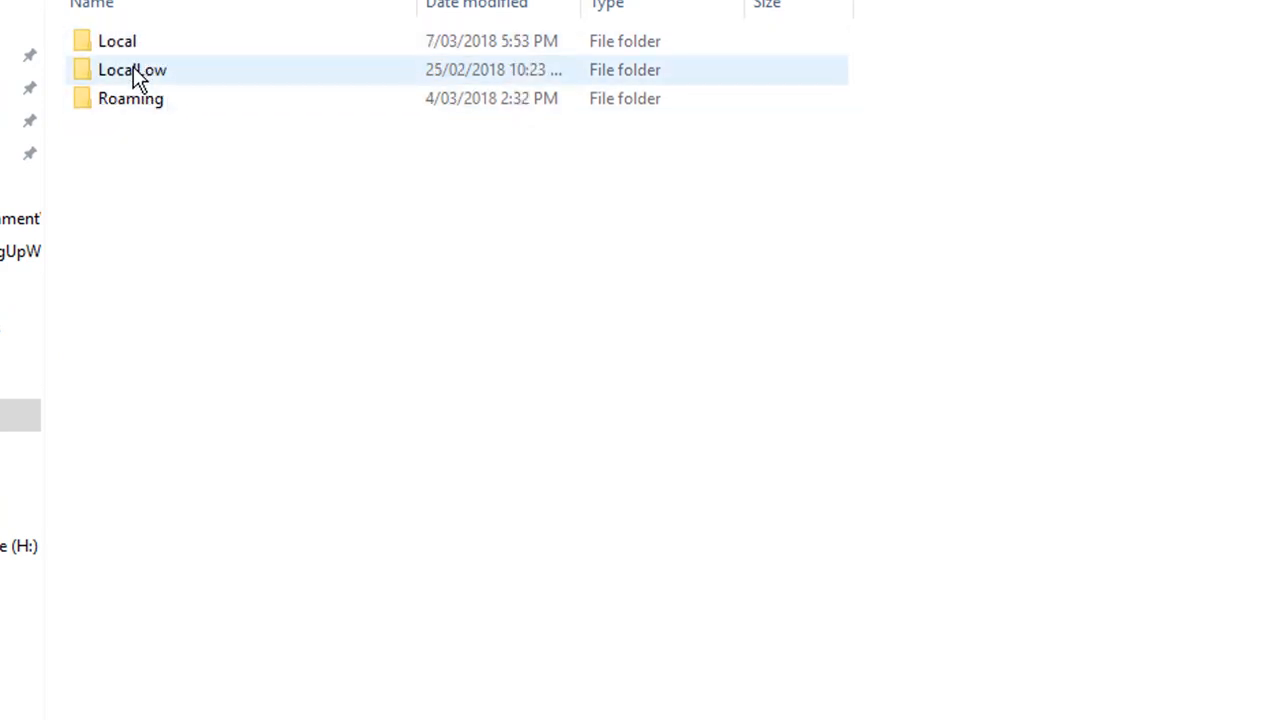
{"action": "right_click", "coordinate": [128, 98]}
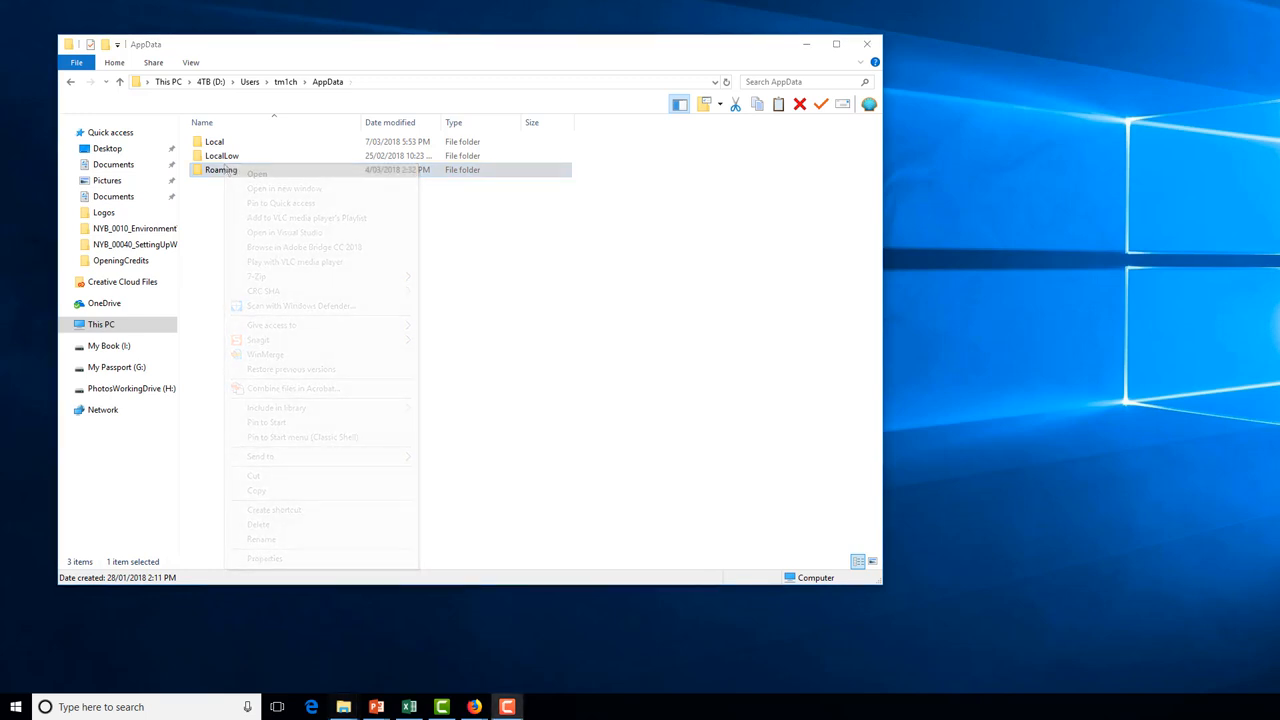
Navigate to Roaming via %appdata% and go into the Applix\TM1 folder.
{"action": "key", "text": "Escape"}
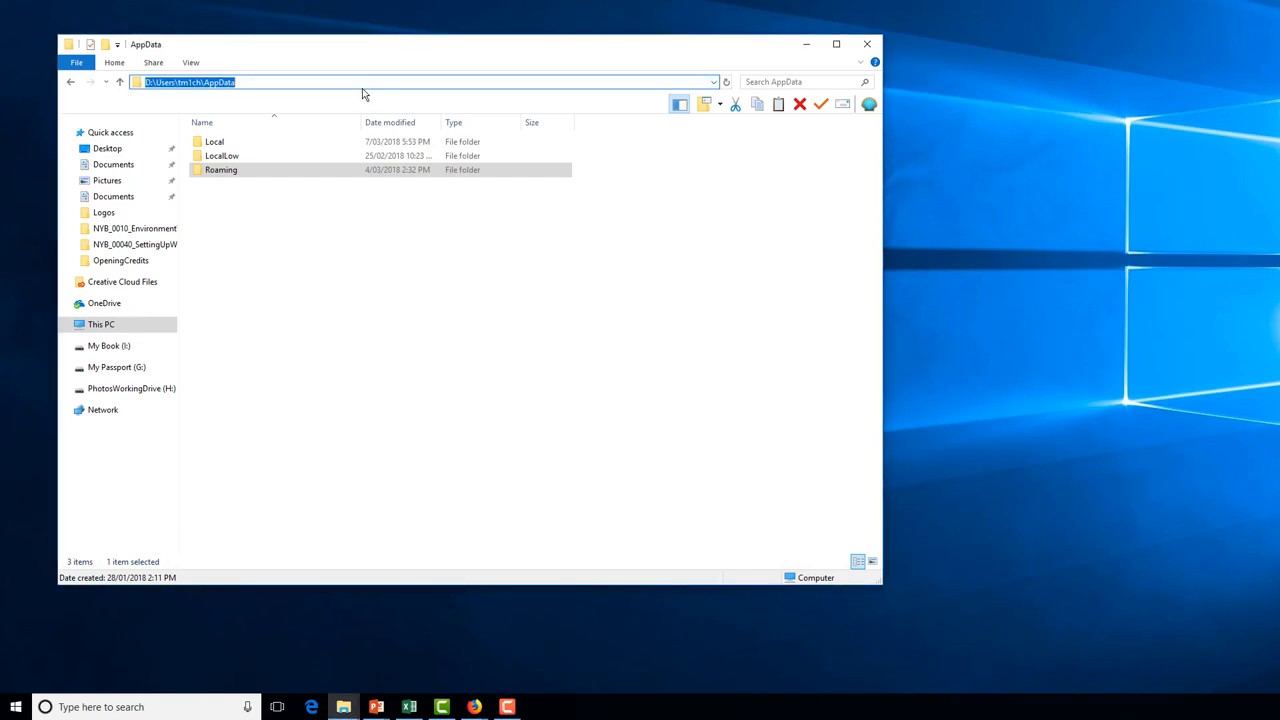
{"action": "type", "text": "%appdata%"}
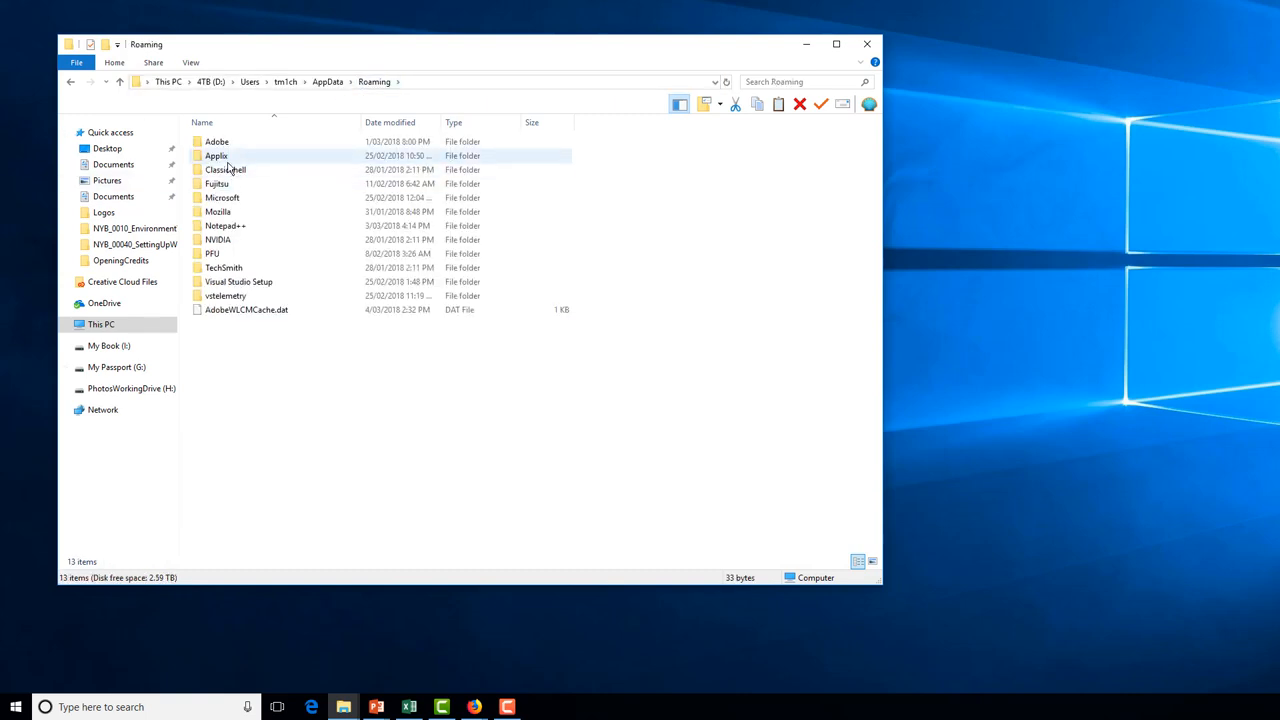
{"action": "mouse_move", "coordinate": [218, 156]}
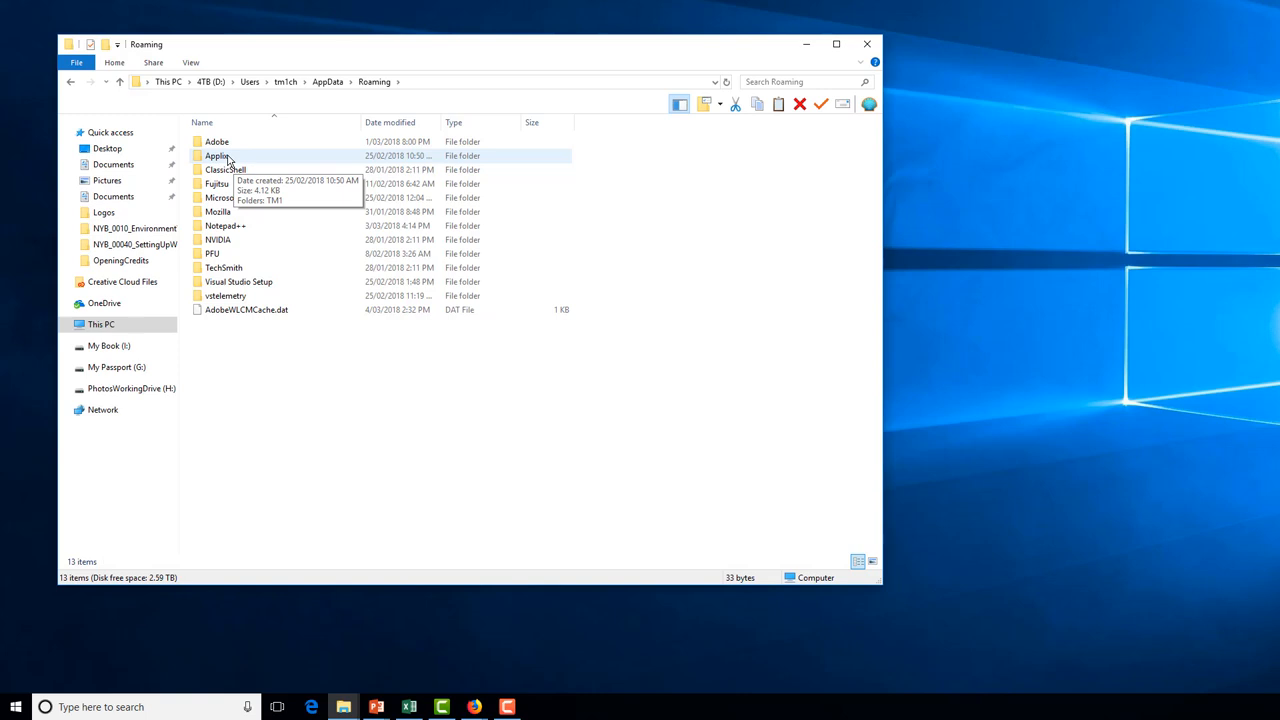
{"action": "double_click", "coordinate": [216, 156]}
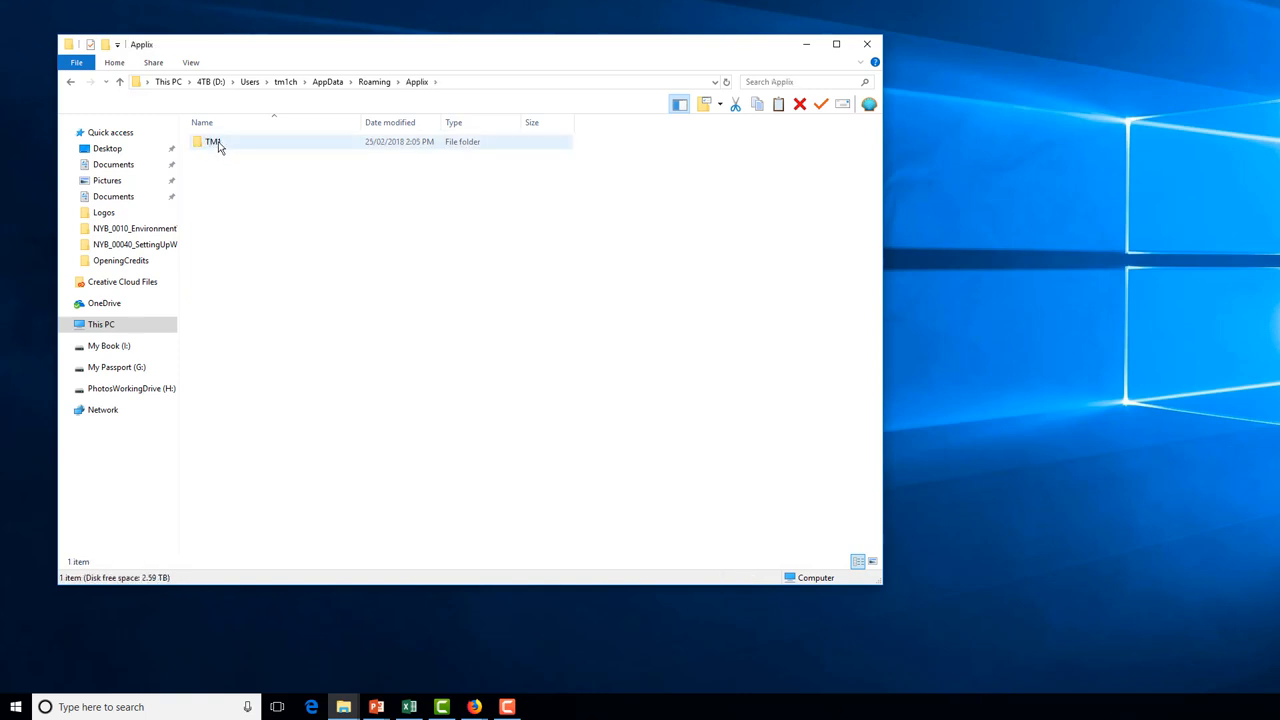
{"action": "double_click", "coordinate": [212, 140]}
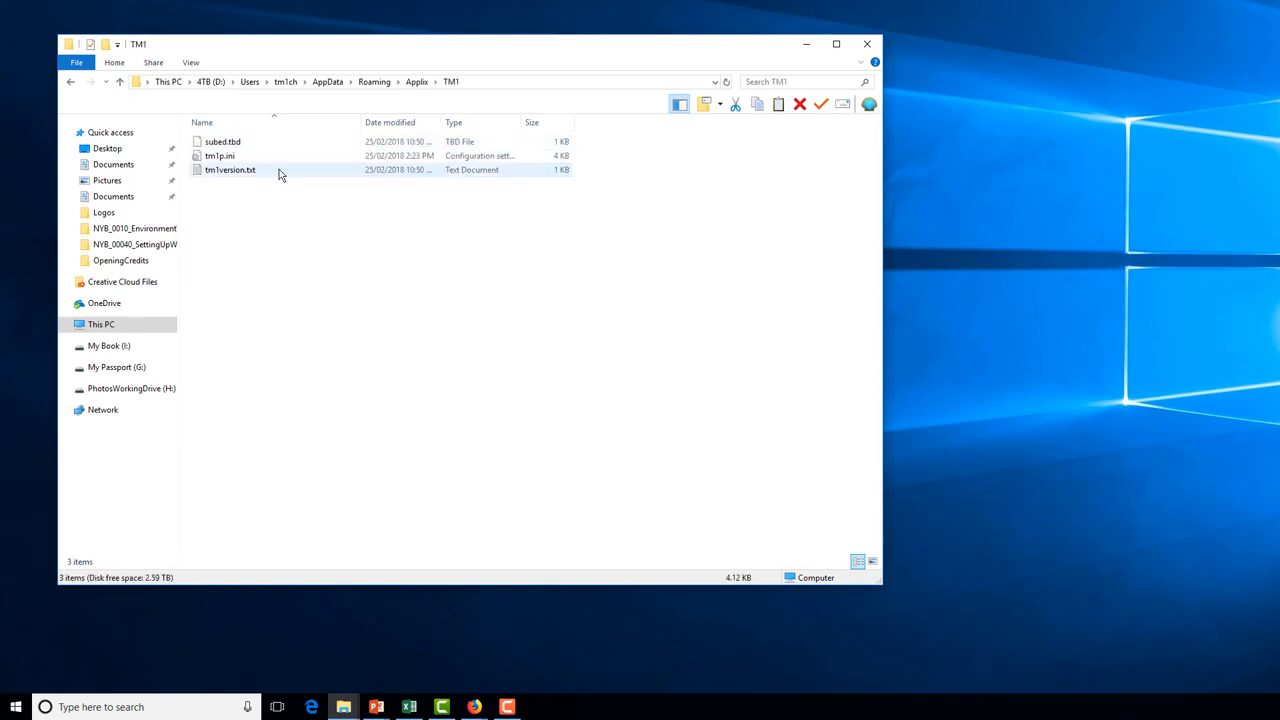
Select subed.tbd in the TM1 folder to view its 610-byte file details.
{"action": "left_click", "coordinate": [392, 216]}
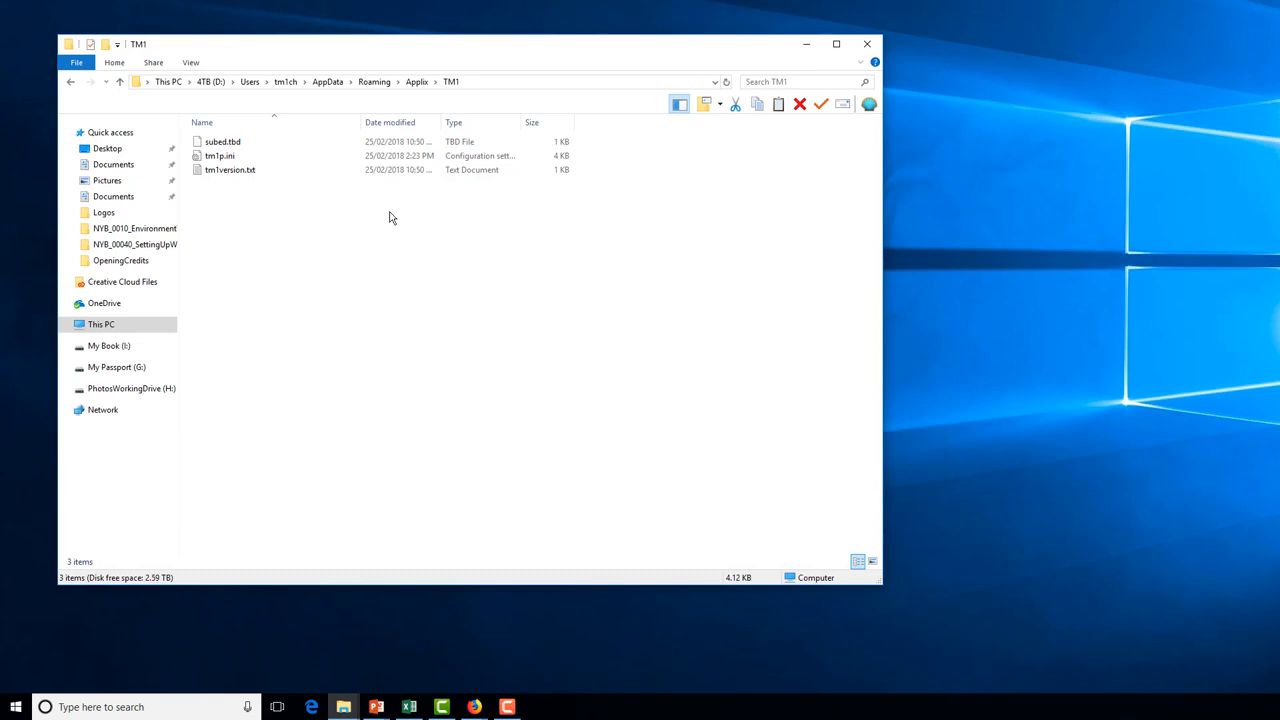
{"action": "left_click", "coordinate": [220, 140]}
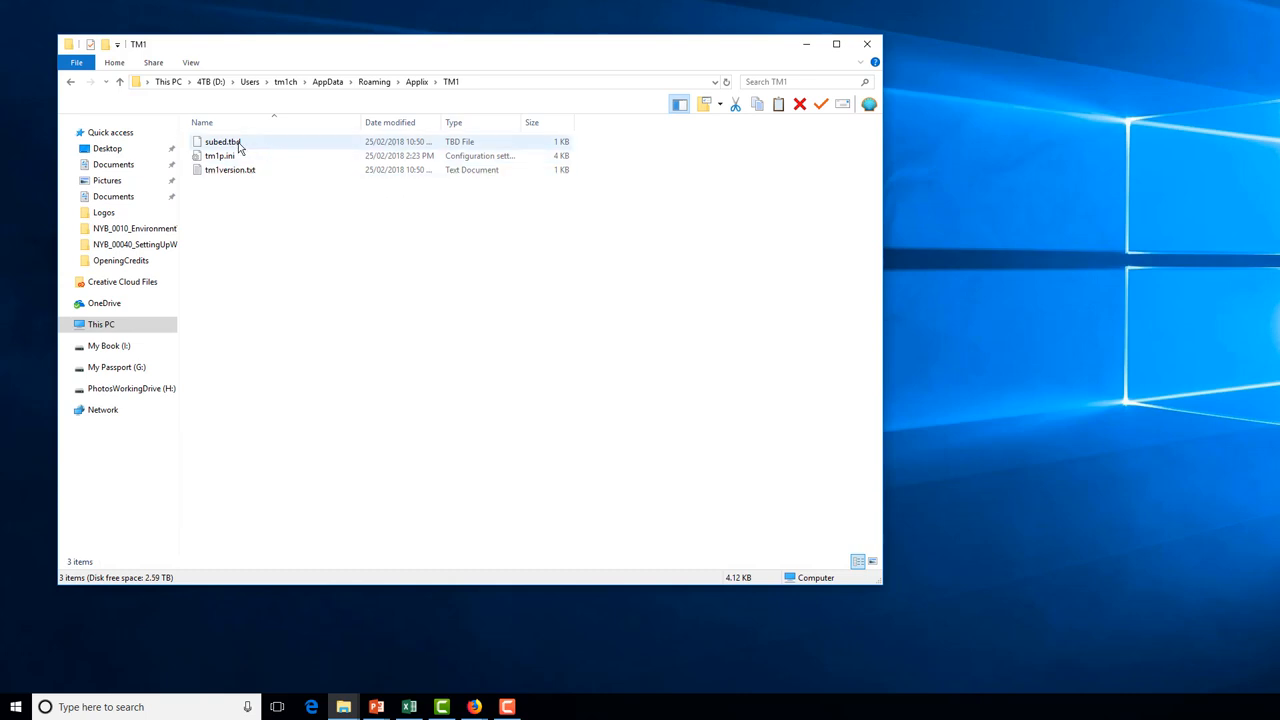
{"action": "left_click", "coordinate": [220, 140]}
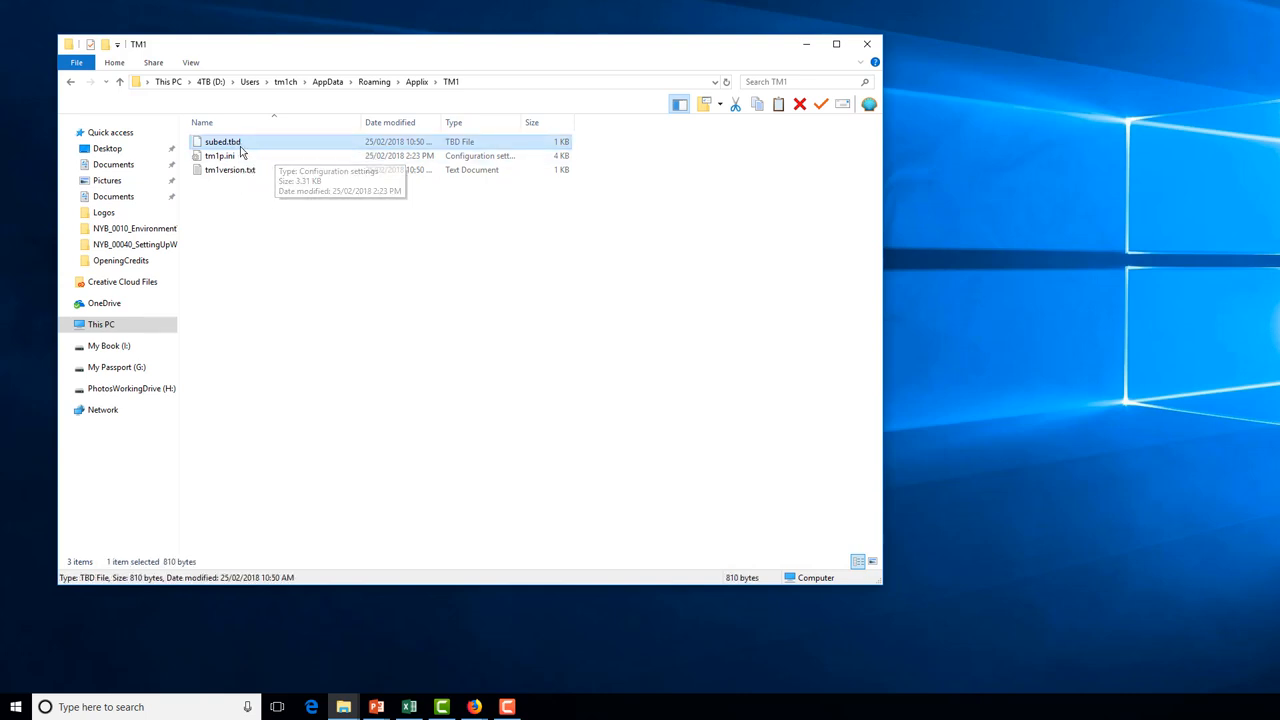
{"action": "mouse_move", "coordinate": [228, 148]}
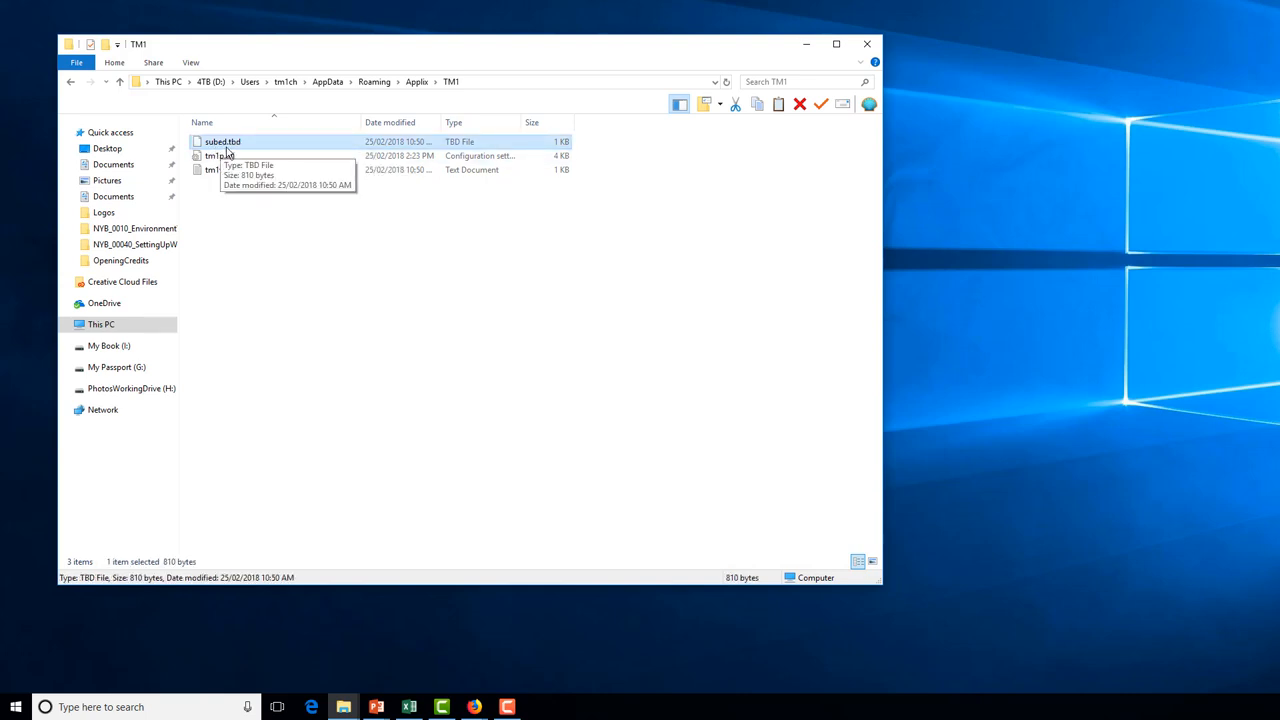
{"action": "mouse_move", "coordinate": [428, 240]}
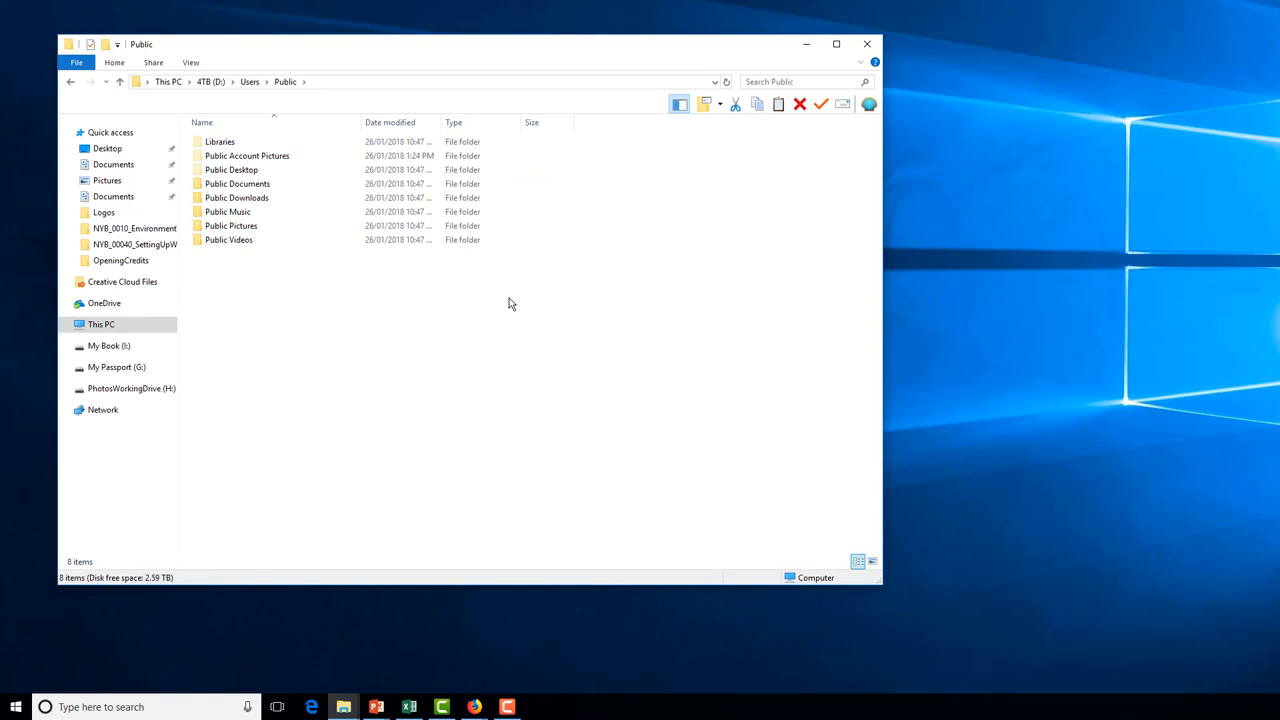
{"action": "left_click", "coordinate": [236, 184]}
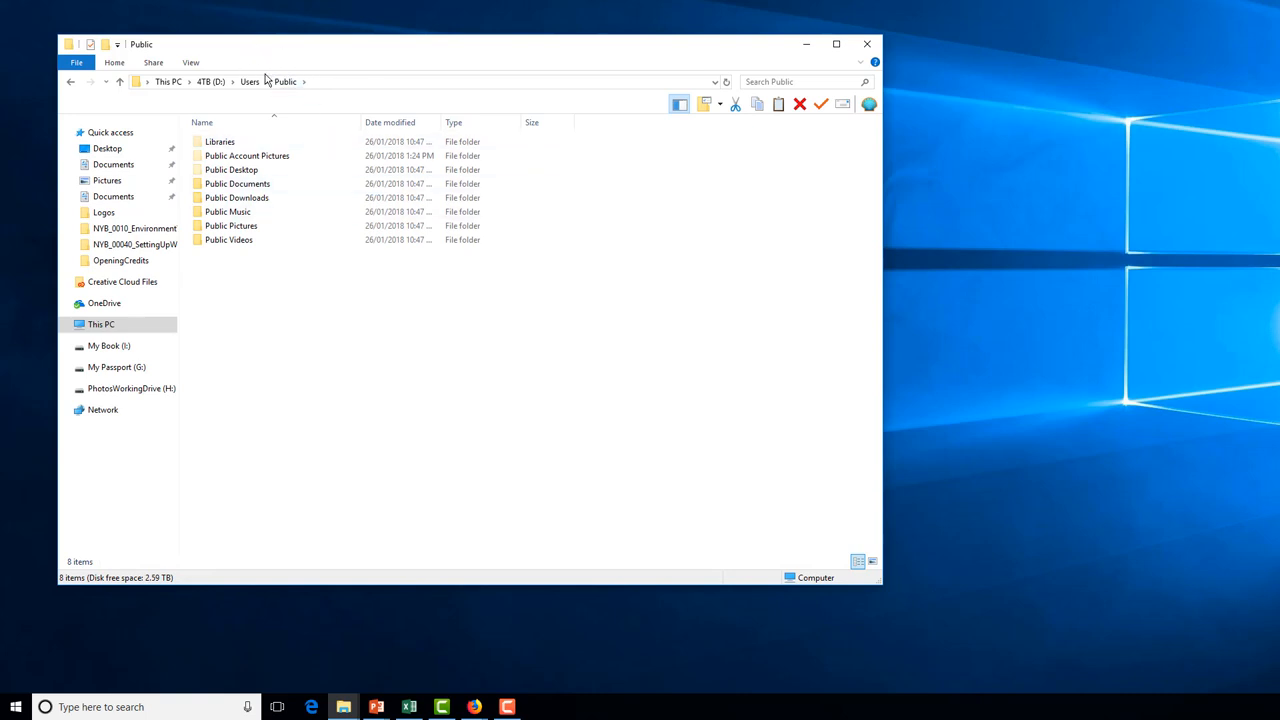
{"action": "mouse_move", "coordinate": [352, 316]}
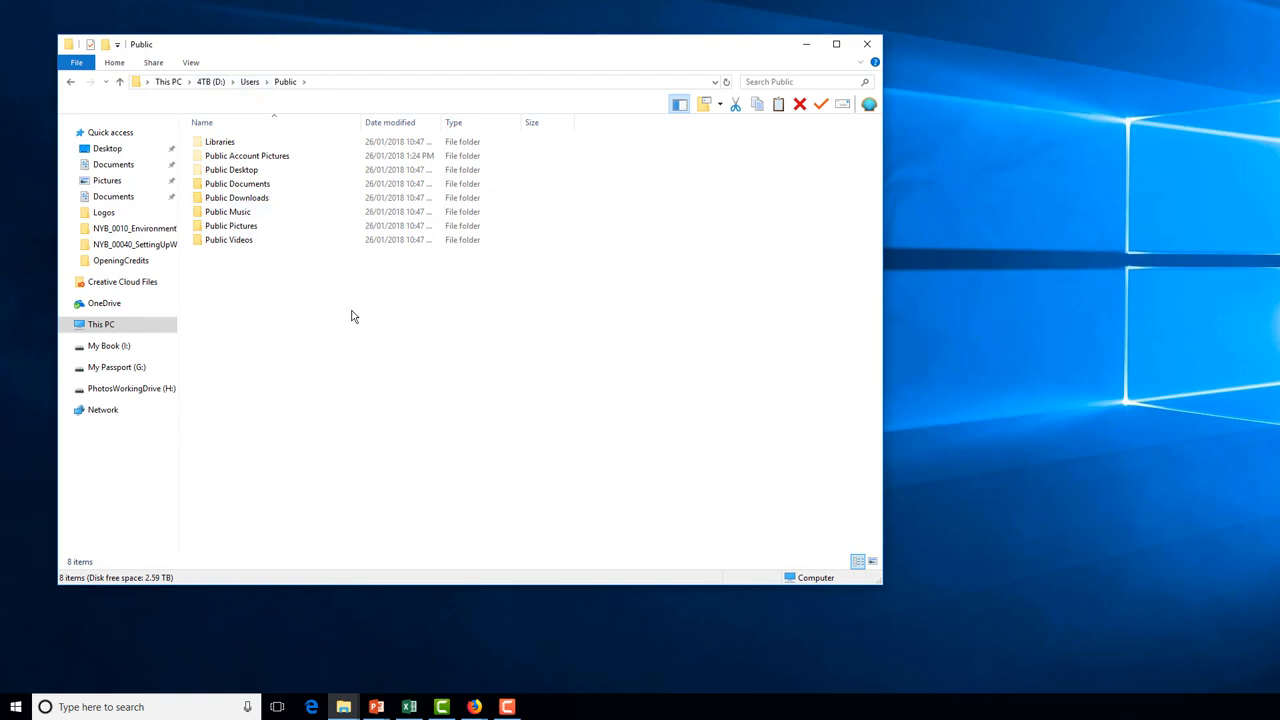